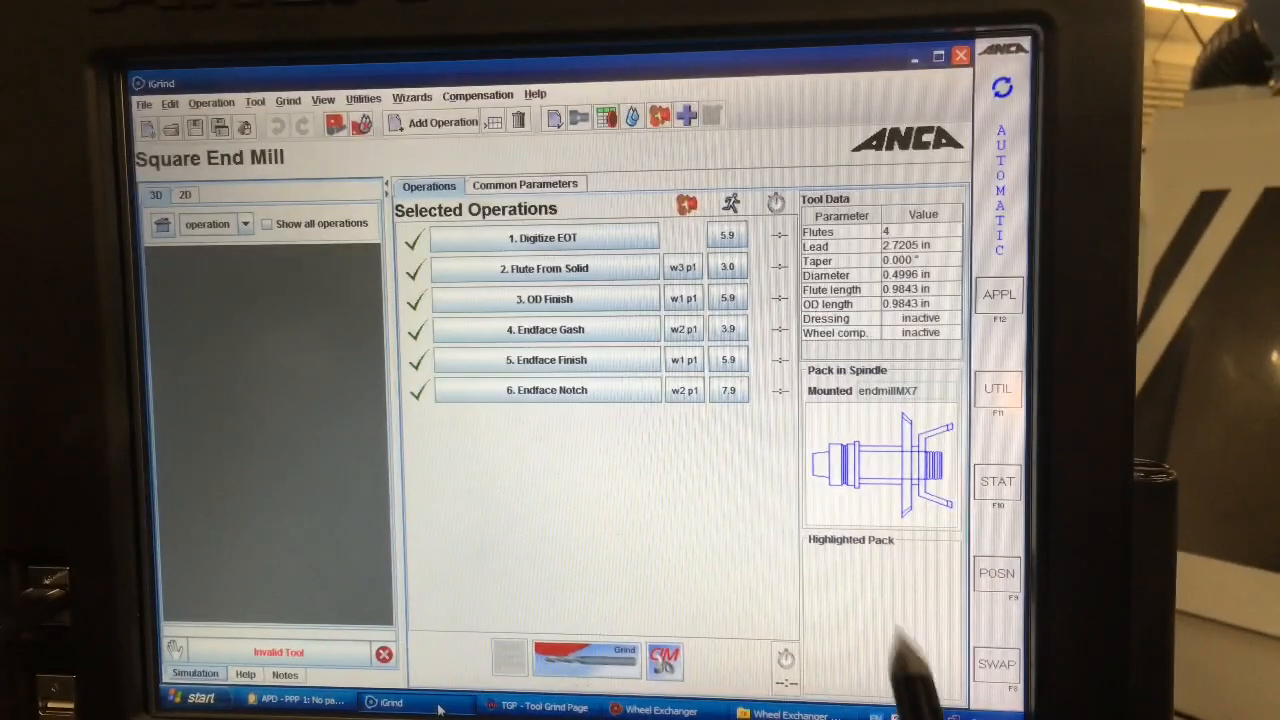
# Step: Launch the Endmill Wizard, choose a Corner Radius end mill (0.0400 in), and advance
pyautogui.click(411, 97)
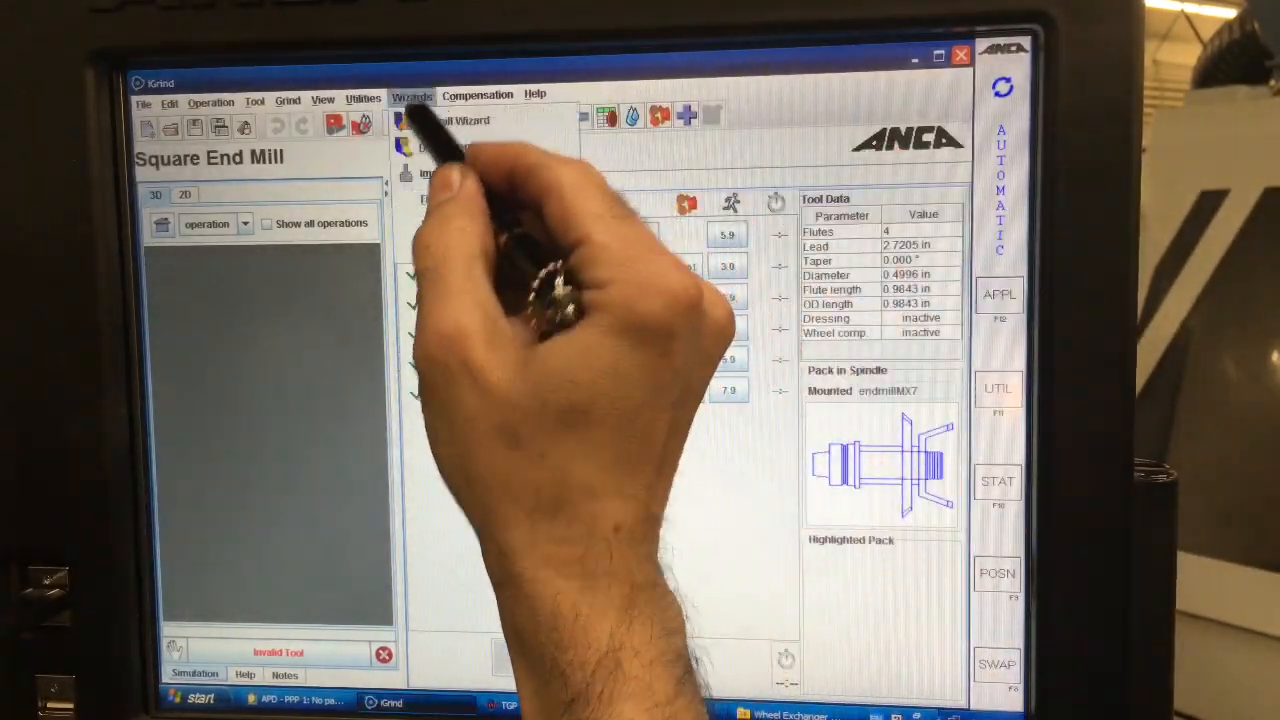
pyautogui.click(411, 96)
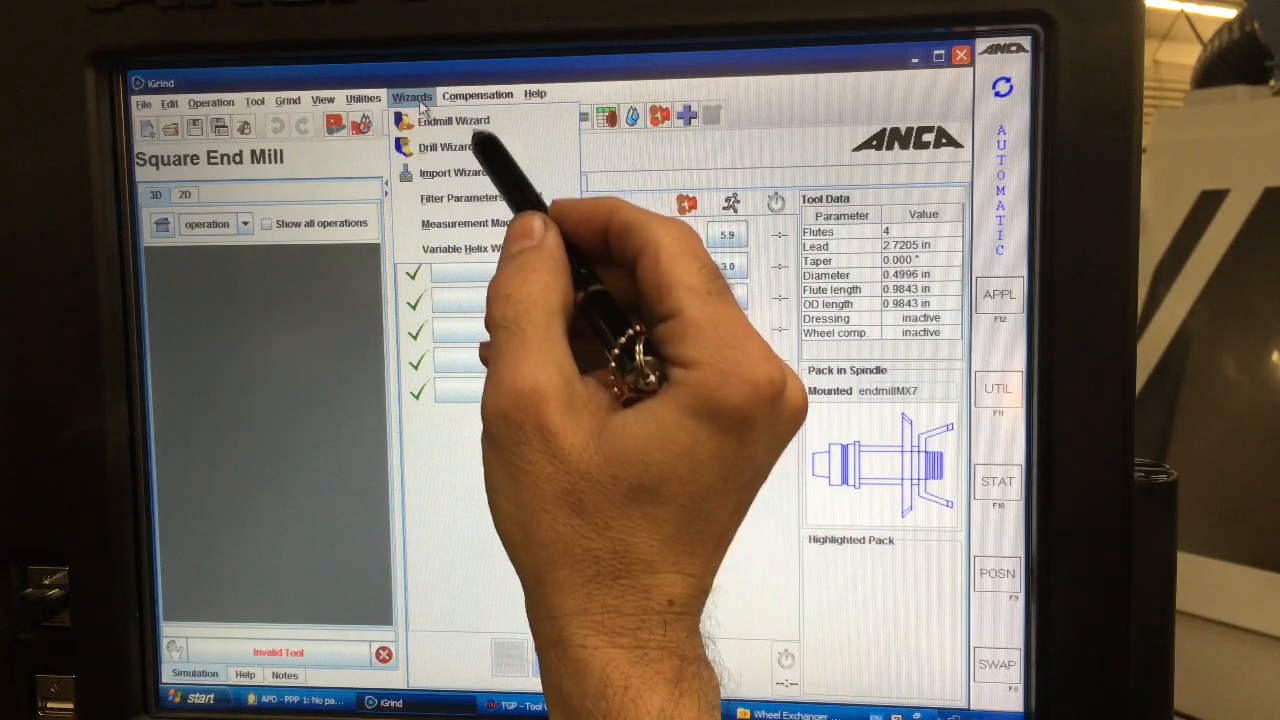
pyautogui.click(453, 120)
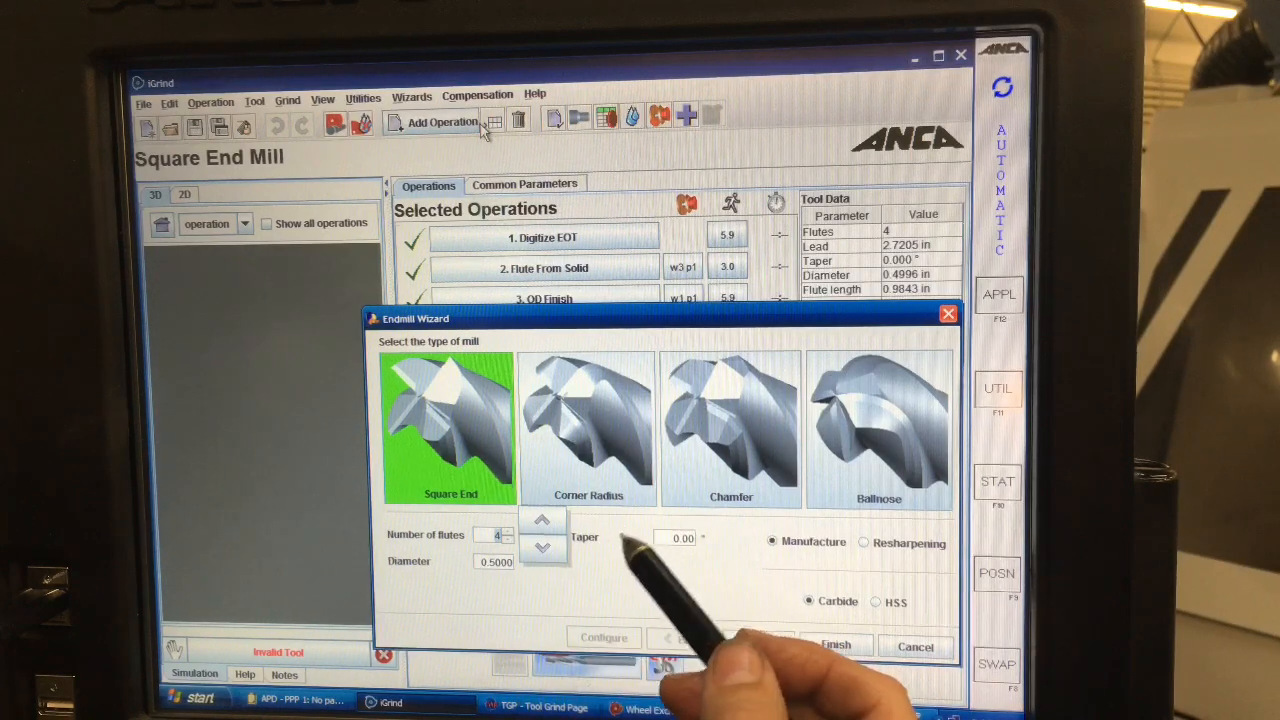
pyautogui.moveTo(620, 520)
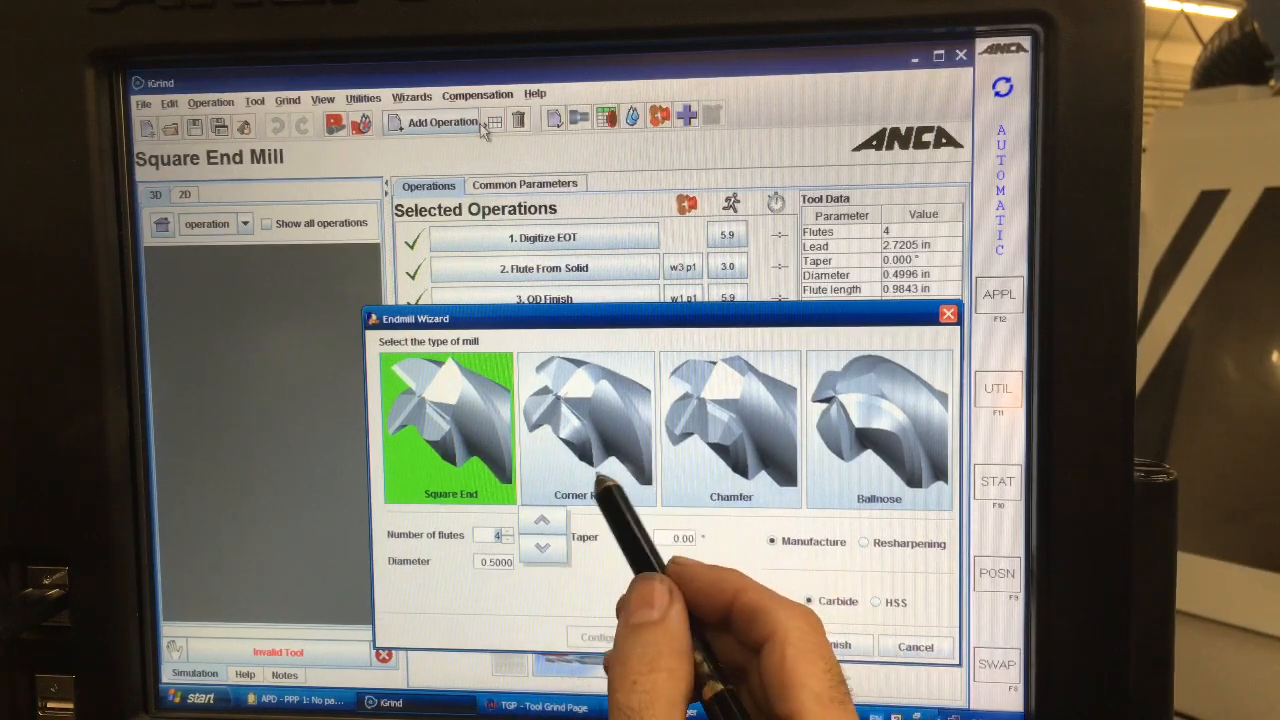
pyautogui.click(588, 428)
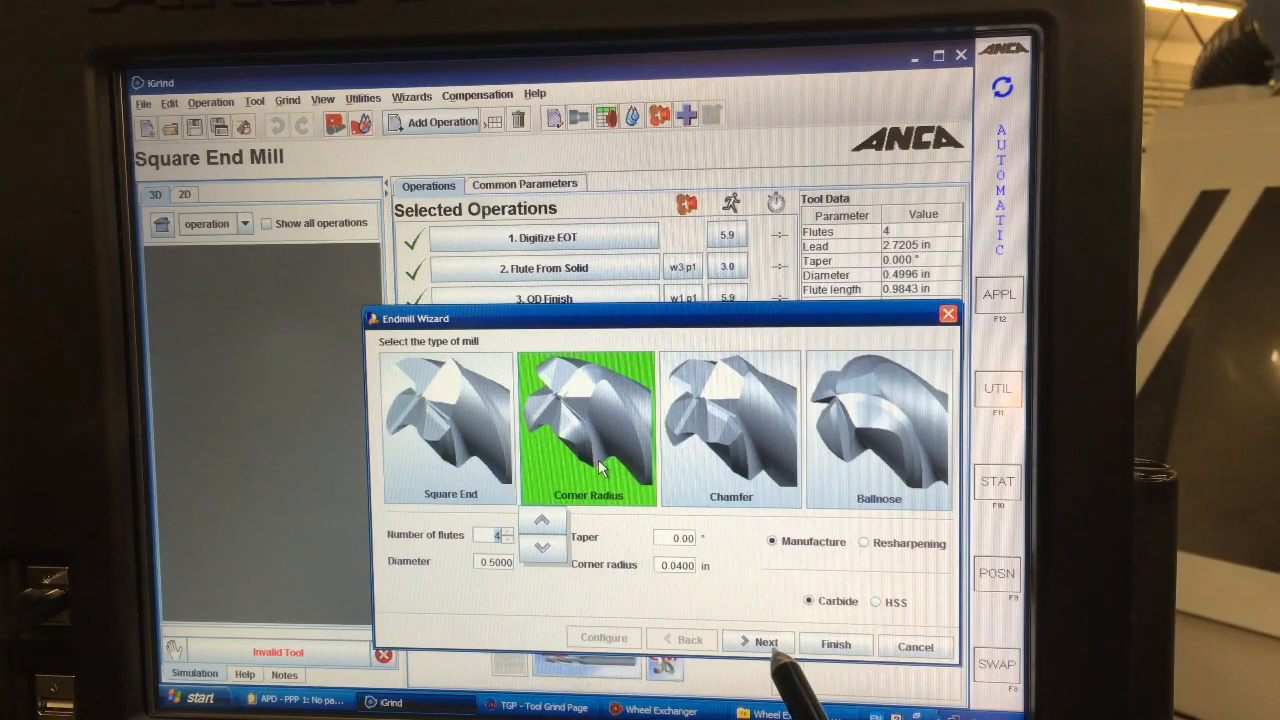
pyautogui.click(766, 642)
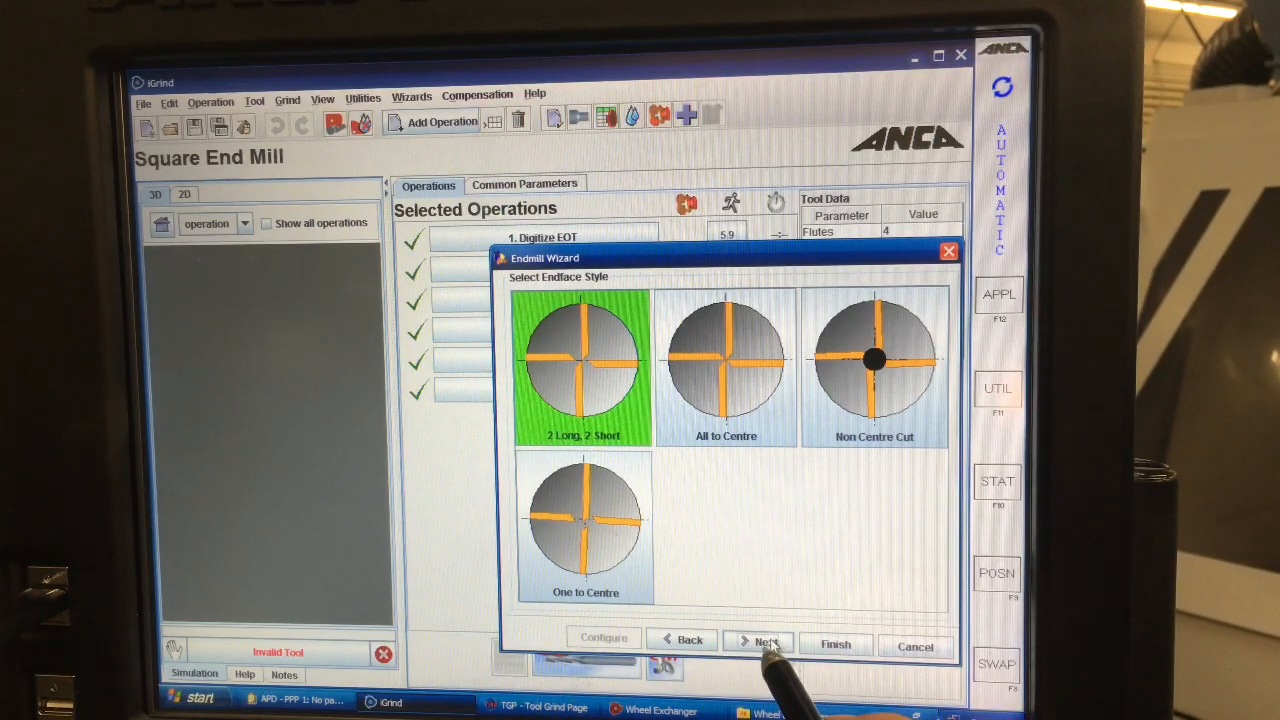
# Step: Keep the 2 Long, 2 Short endface and define flutes by a right-hand 30.00° helix
pyautogui.click(766, 642)
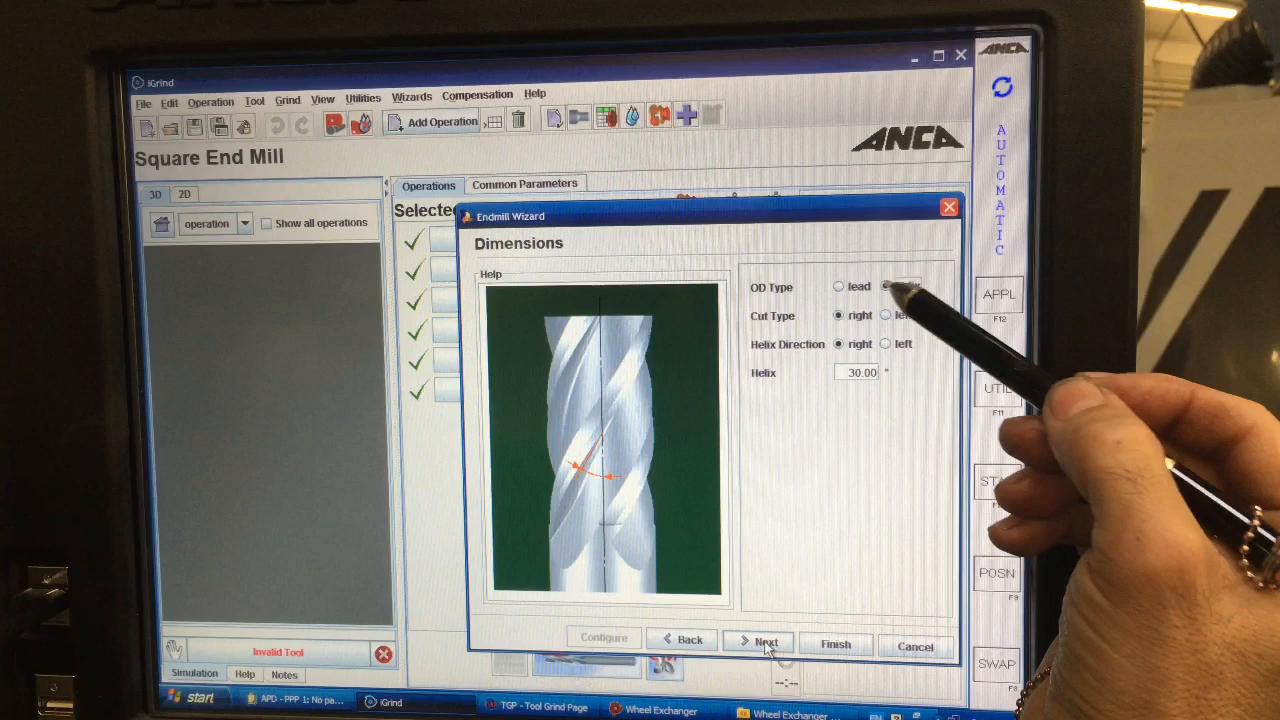
pyautogui.click(884, 287)
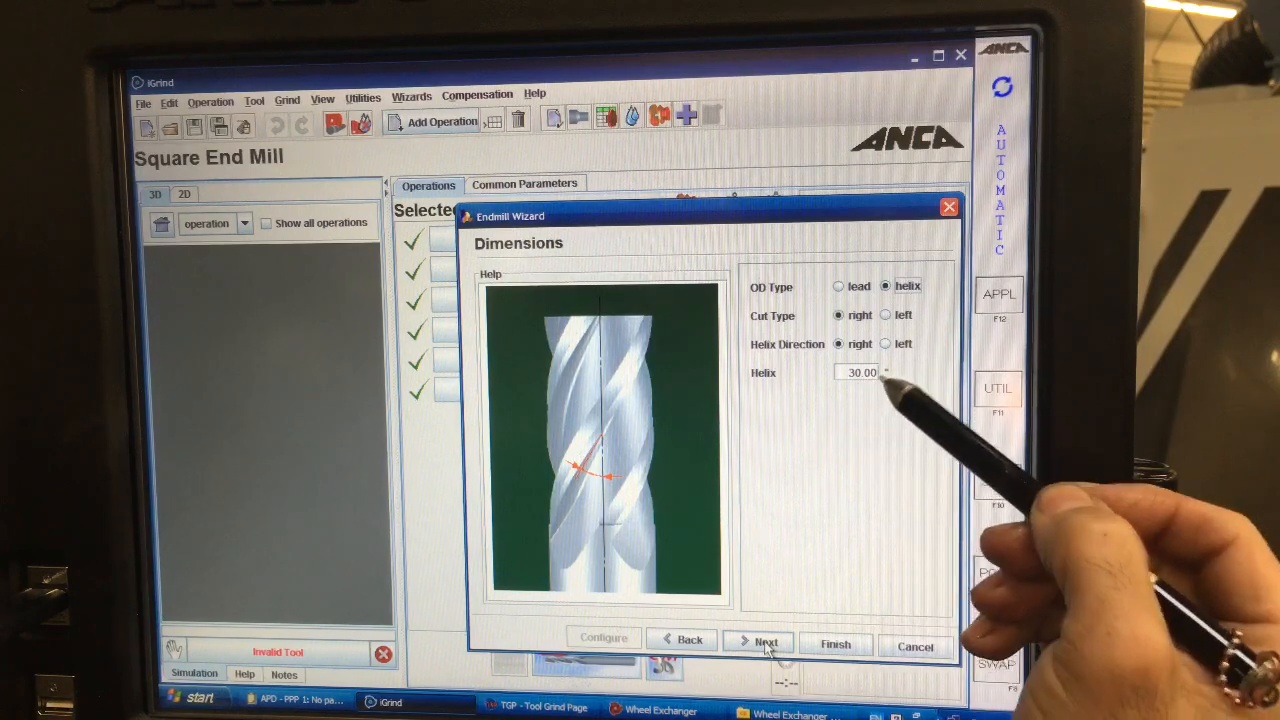
pyautogui.click(838, 286)
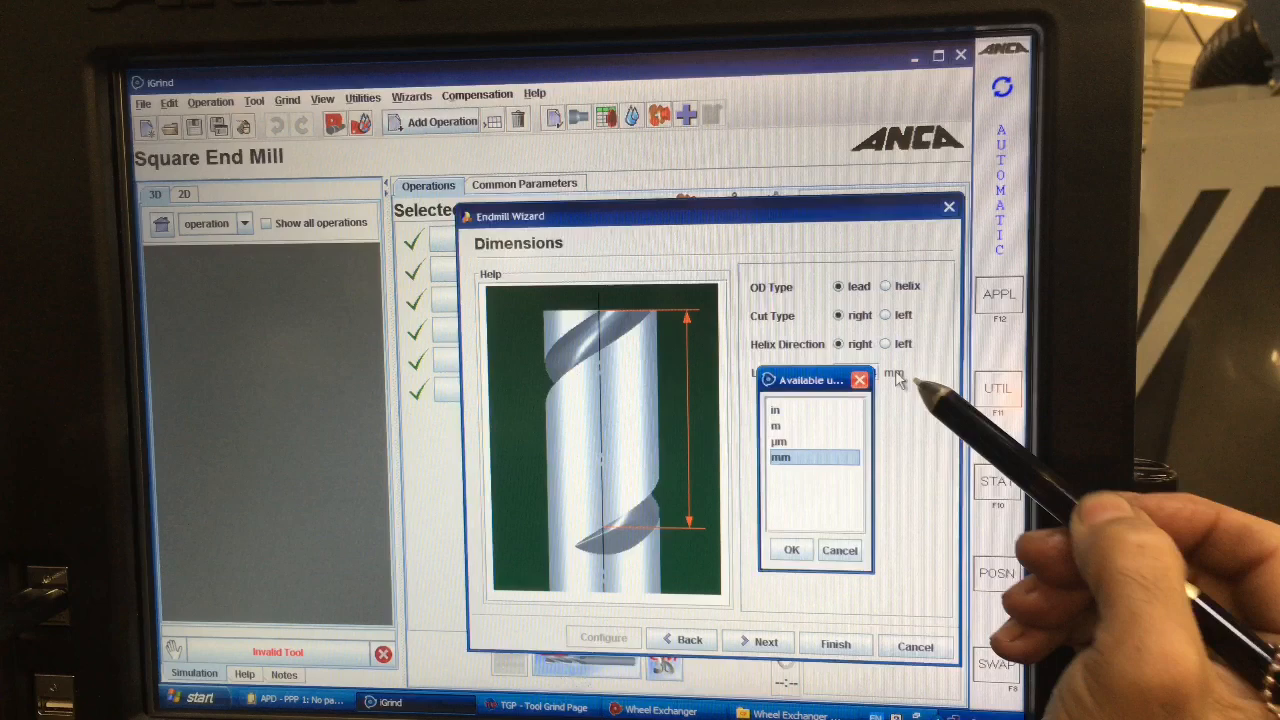
pyautogui.click(790, 550)
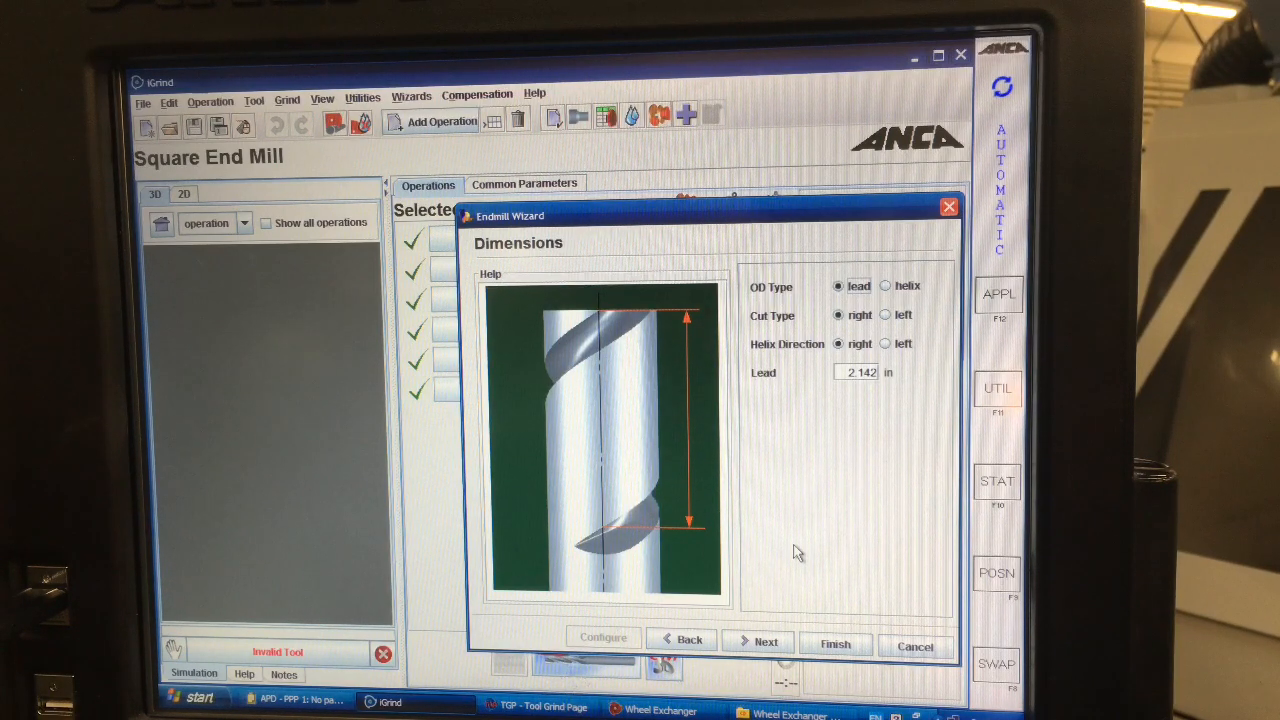
pyautogui.click(886, 286)
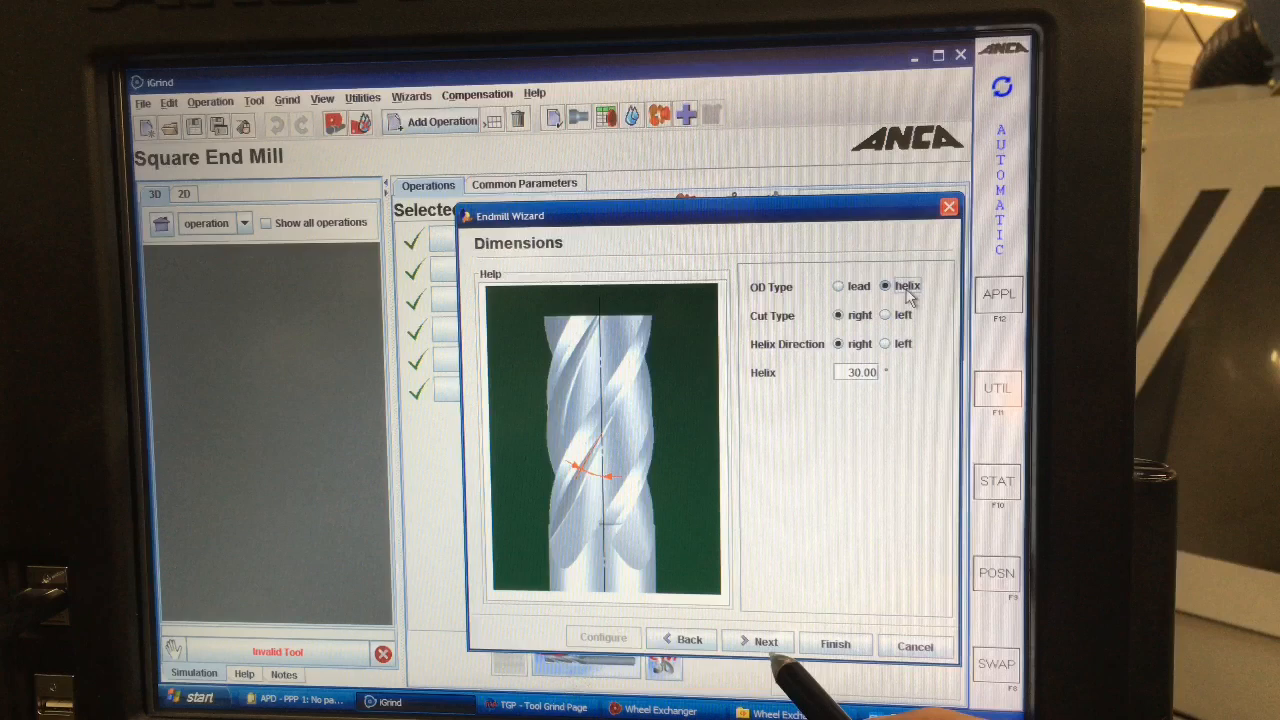
# Step: Finish the wizard from Manufacture Options with every option left unchecked
pyautogui.click(765, 641)
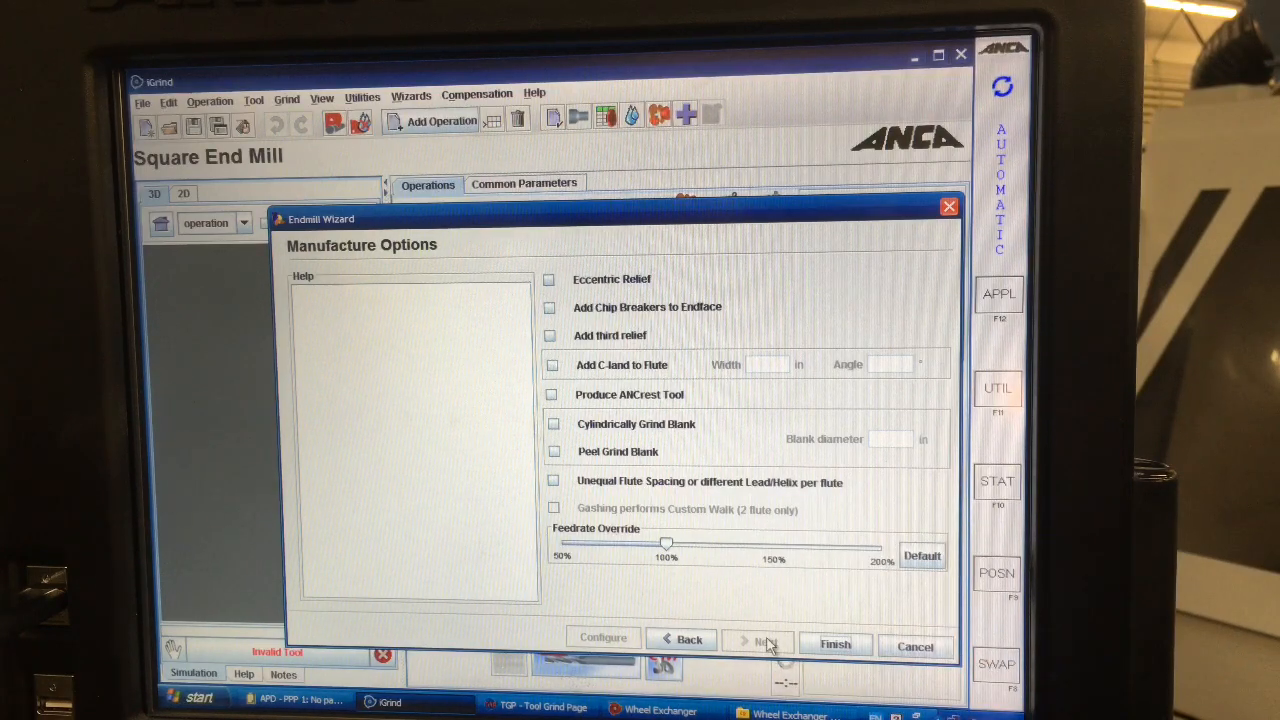
pyautogui.moveTo(850, 670)
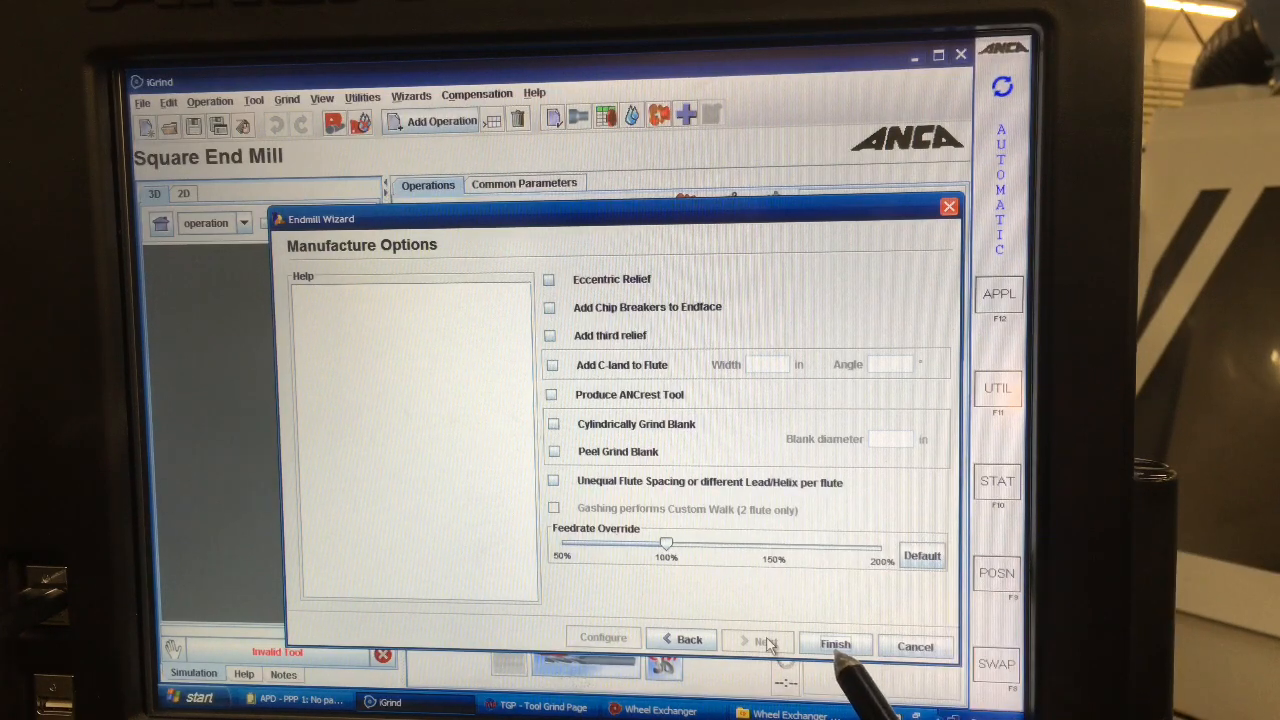
pyautogui.click(835, 645)
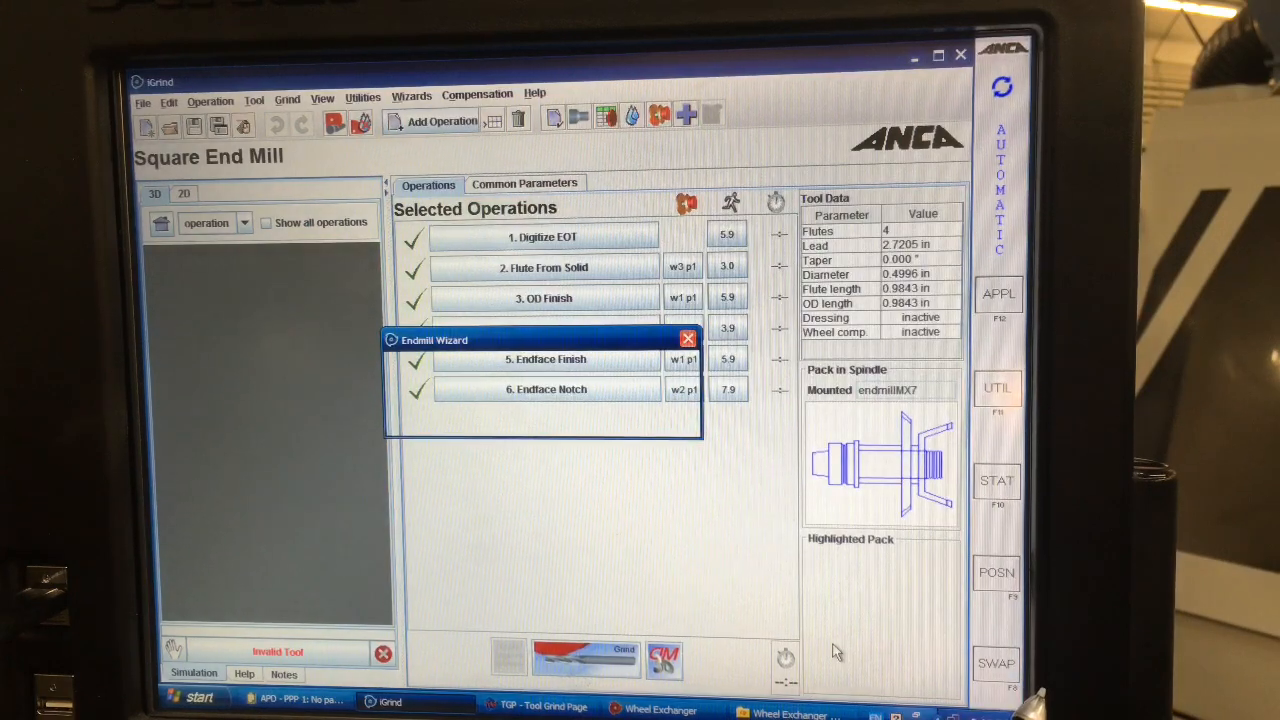
# Step: In Wheel Selection, put Radius Gashing on wheel 2 with pack 4
pyautogui.click(688, 339)
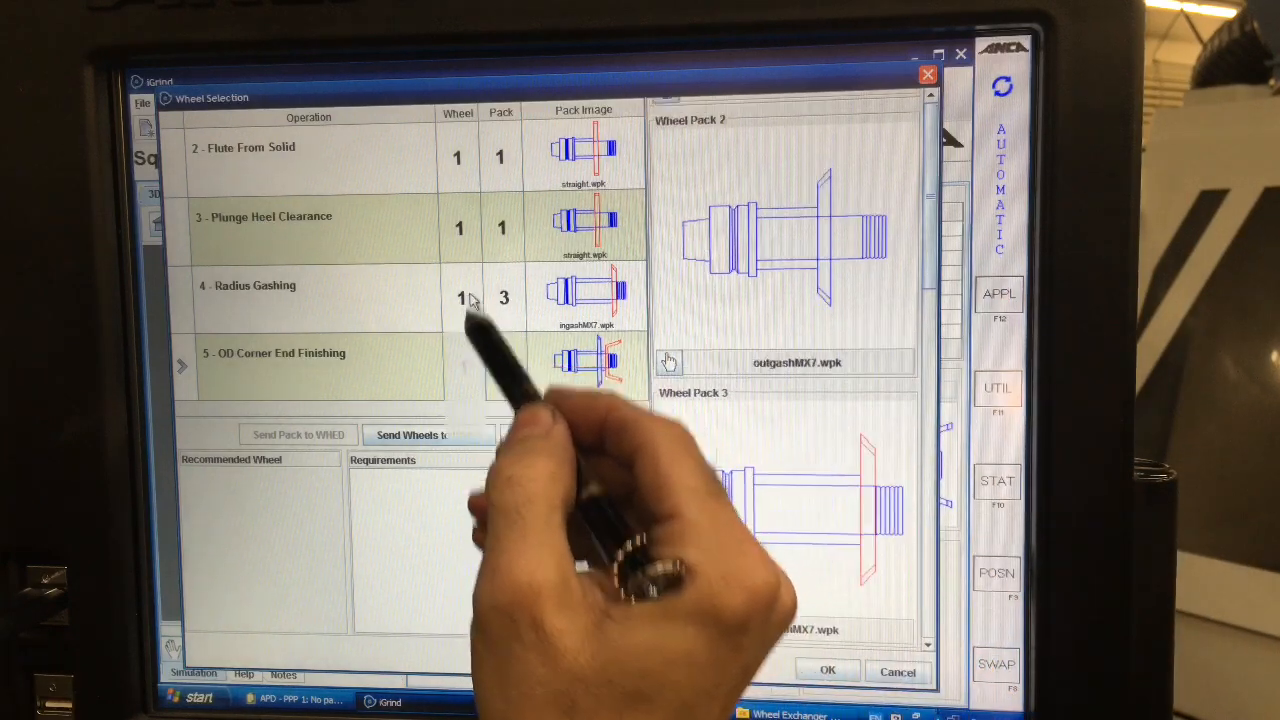
pyautogui.click(514, 298)
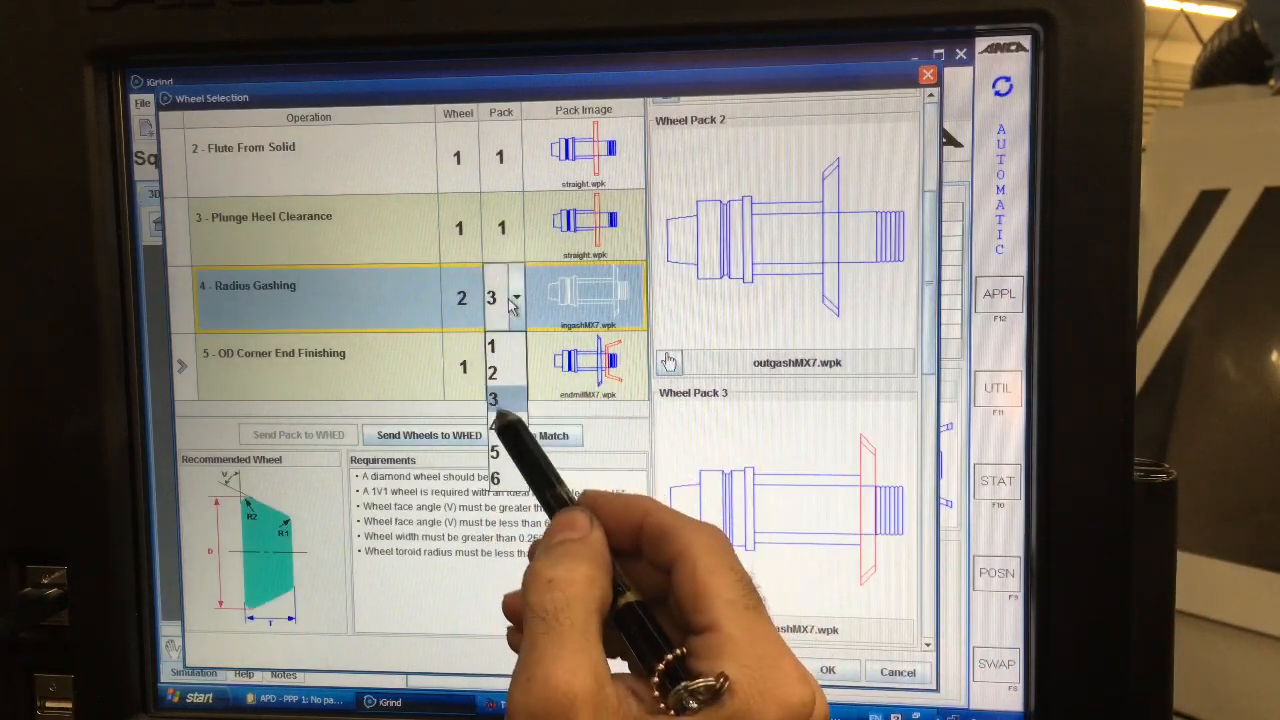
pyautogui.click(491, 425)
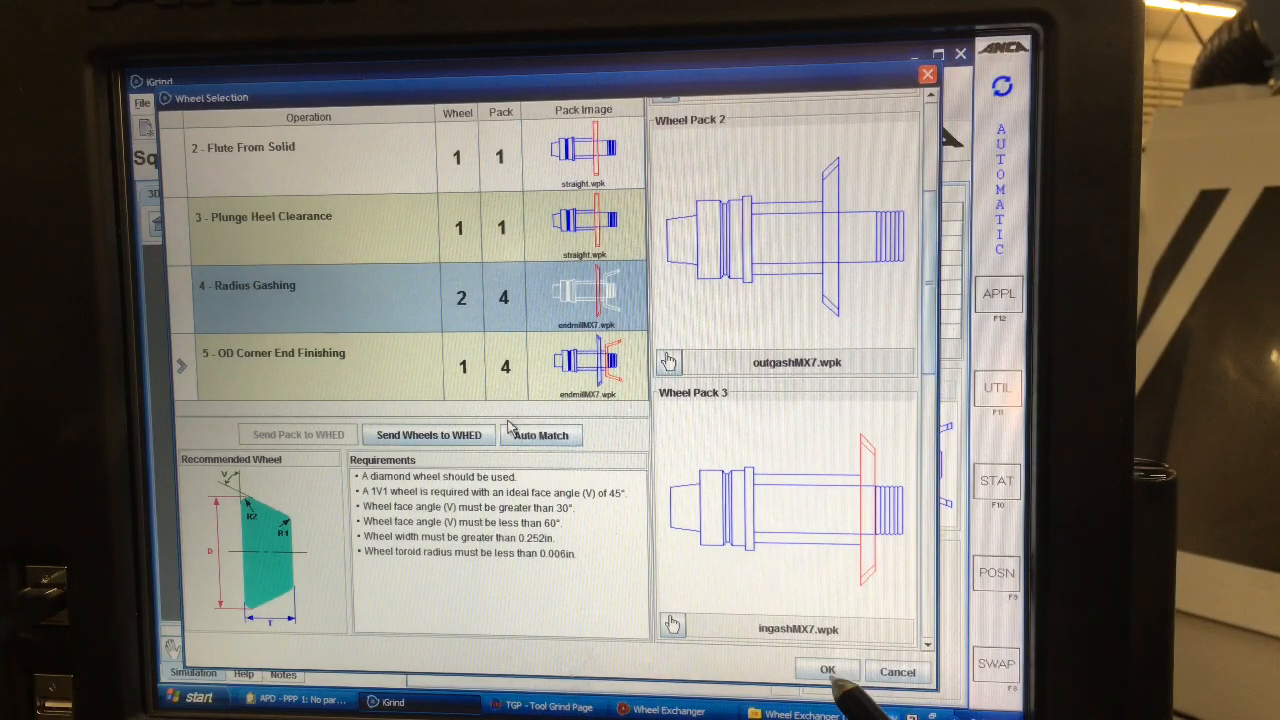
# Step: Accept the Wheel Selection assignments with OK
pyautogui.click(827, 670)
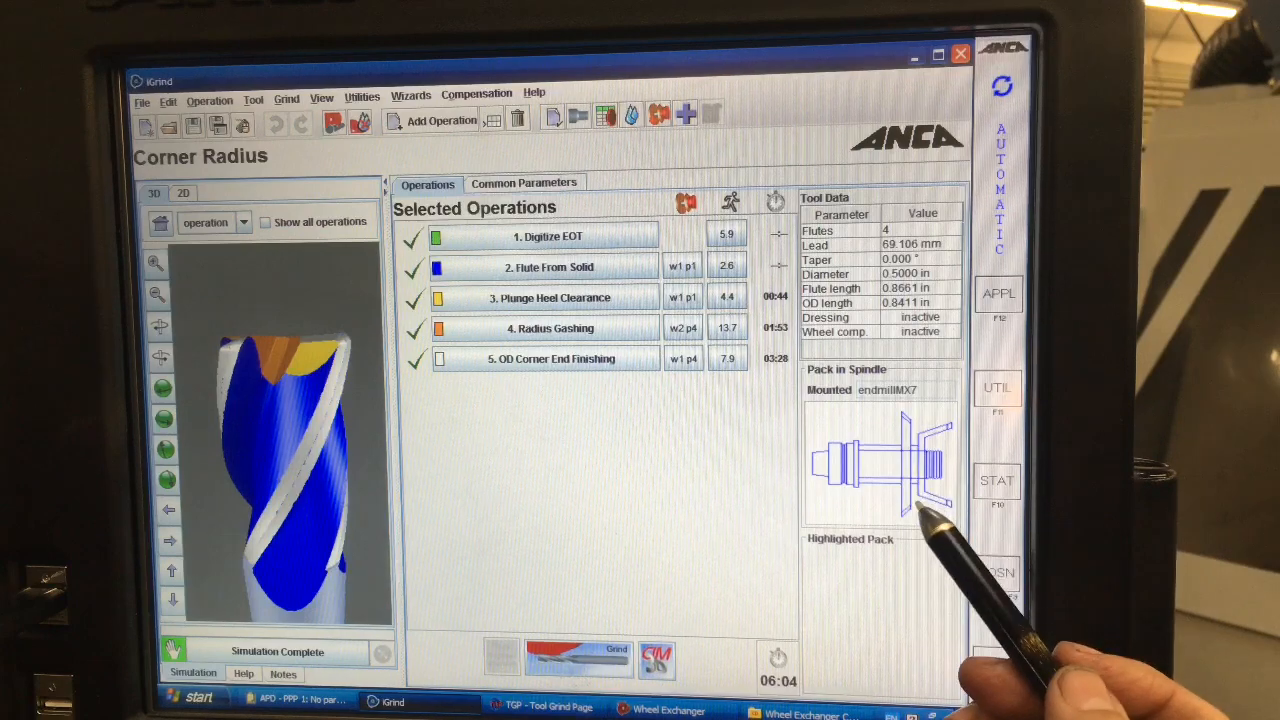
# Step: On Common Parameters, set OD length 1.0000 in and flute length 1.025 in
pyautogui.click(524, 183)
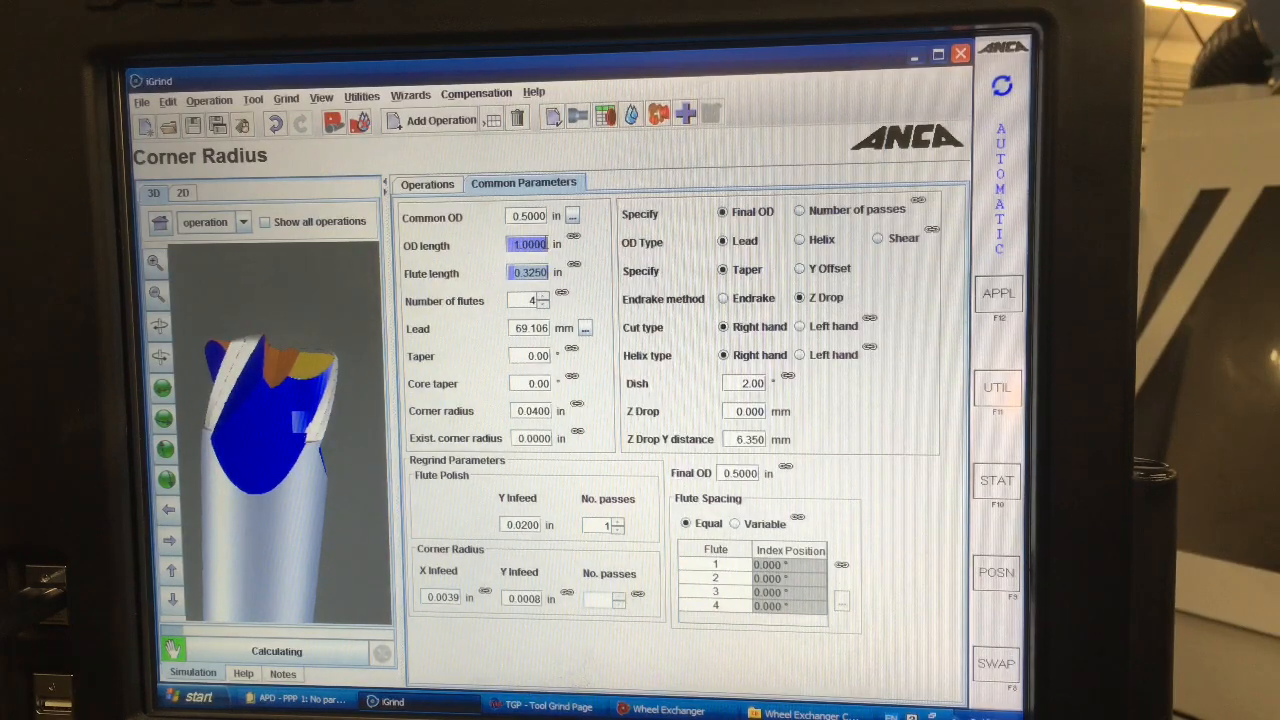
pyautogui.write('1.025')
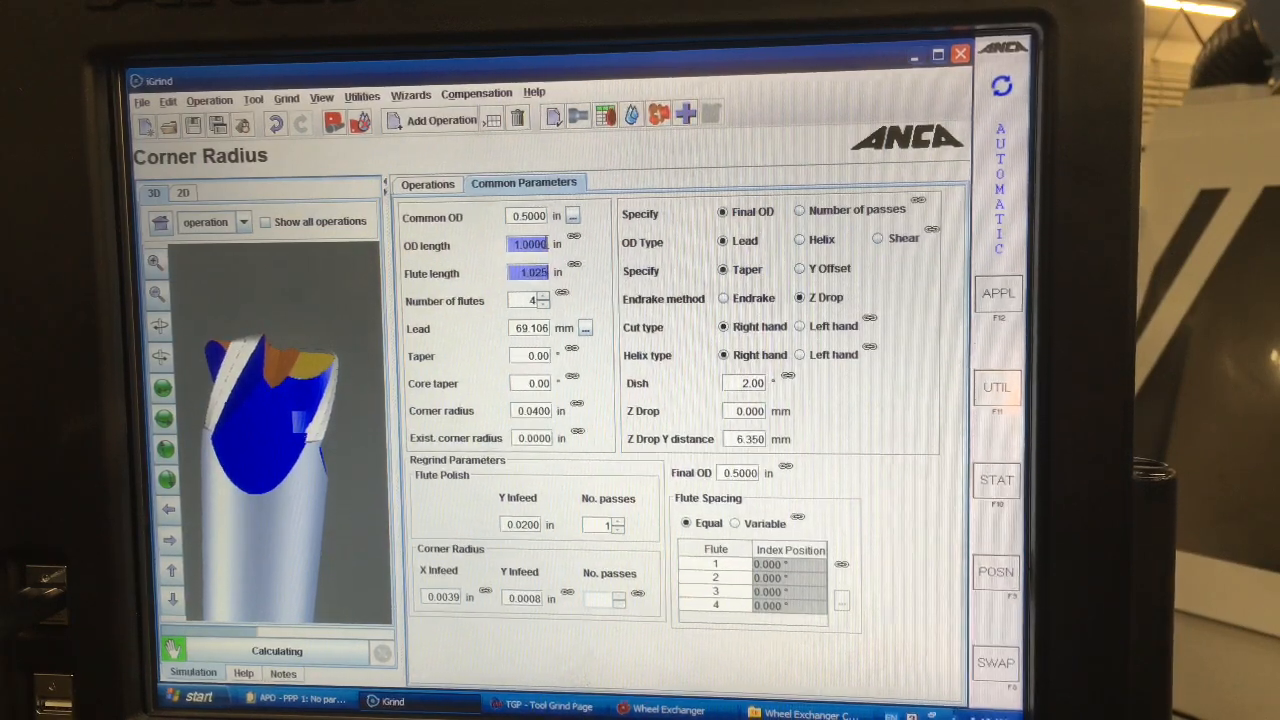
pyautogui.click(548, 300)
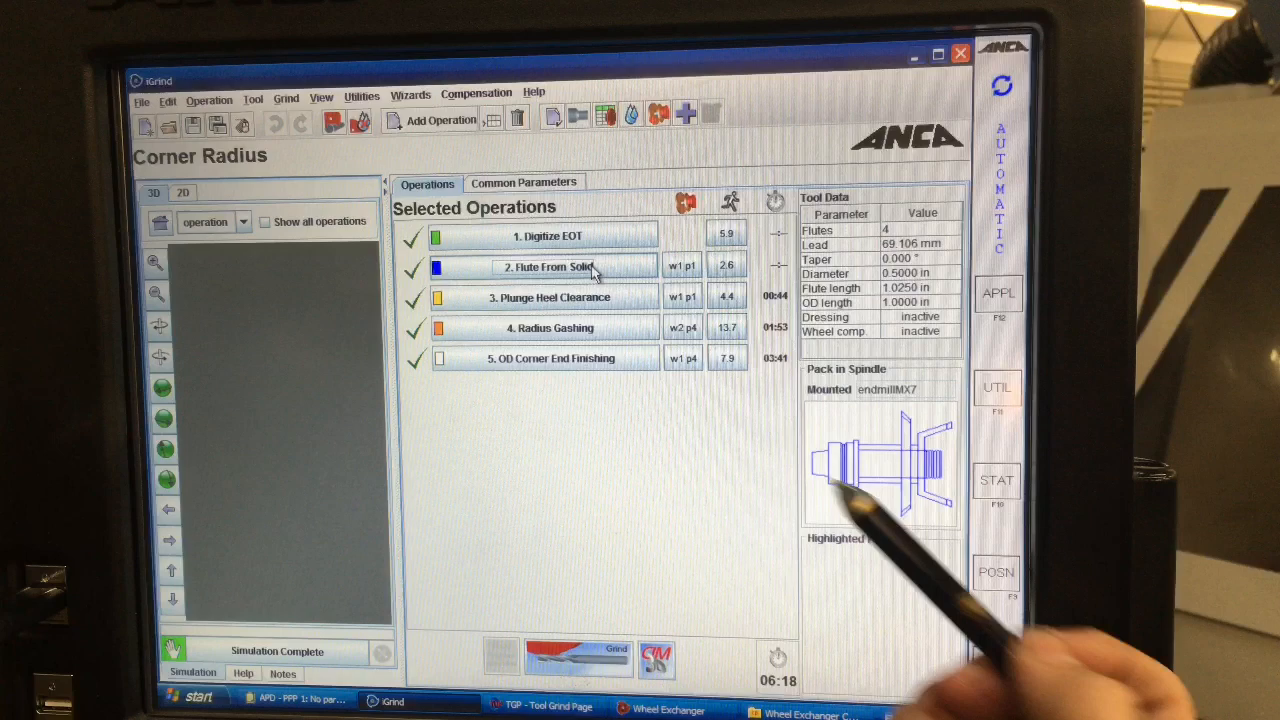
# Step: Open Flute From Solid and use one common feedrate for all passes
pyautogui.doubleClick(548, 266)
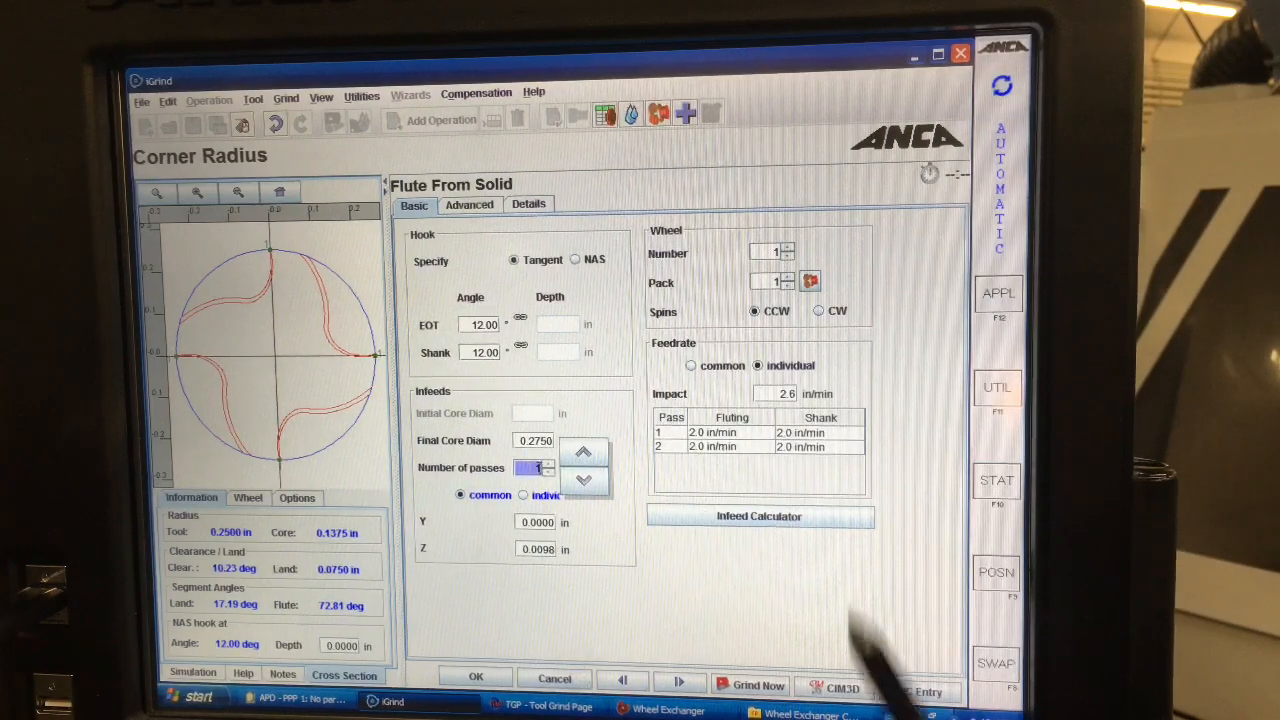
pyautogui.click(691, 365)
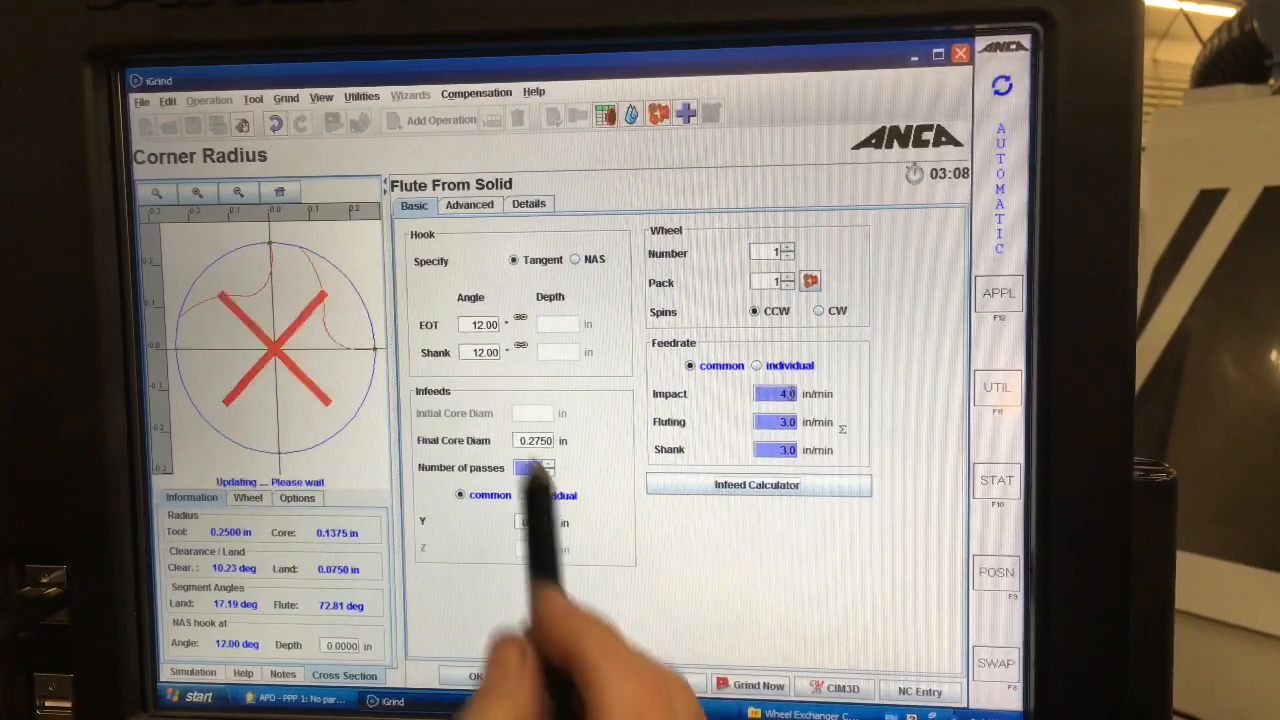
pyautogui.click(469, 204)
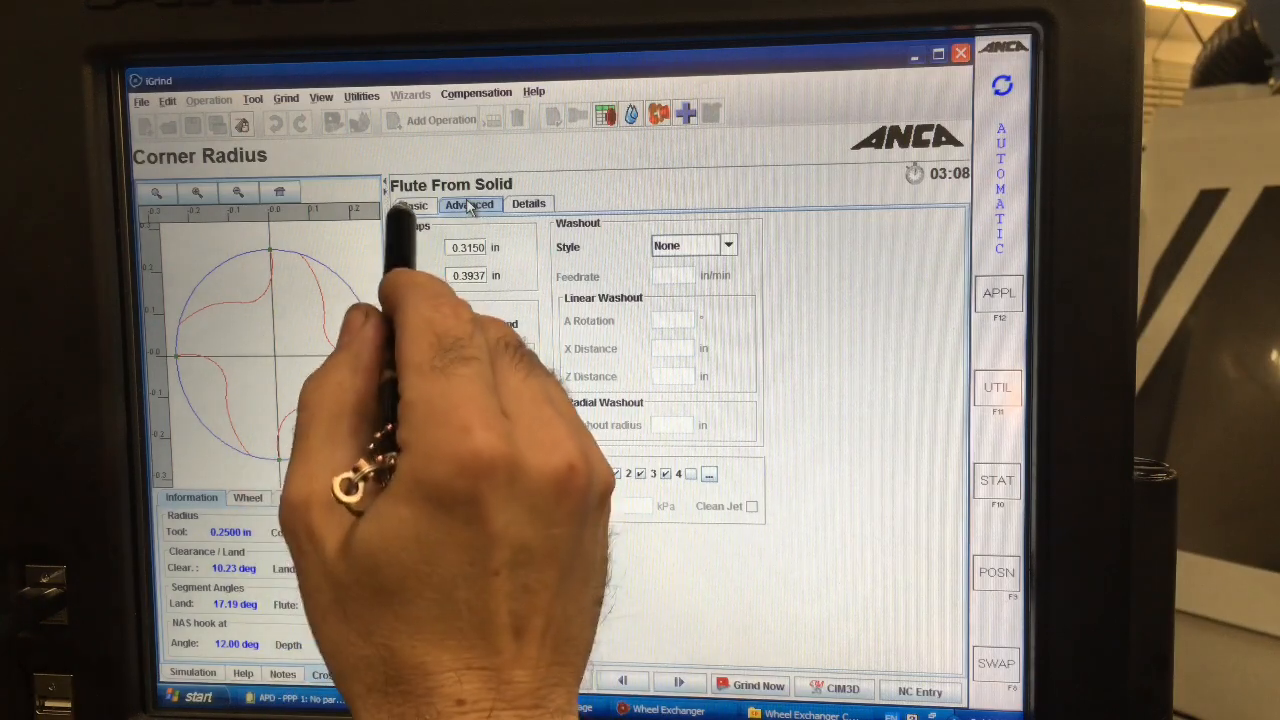
pyautogui.click(412, 204)
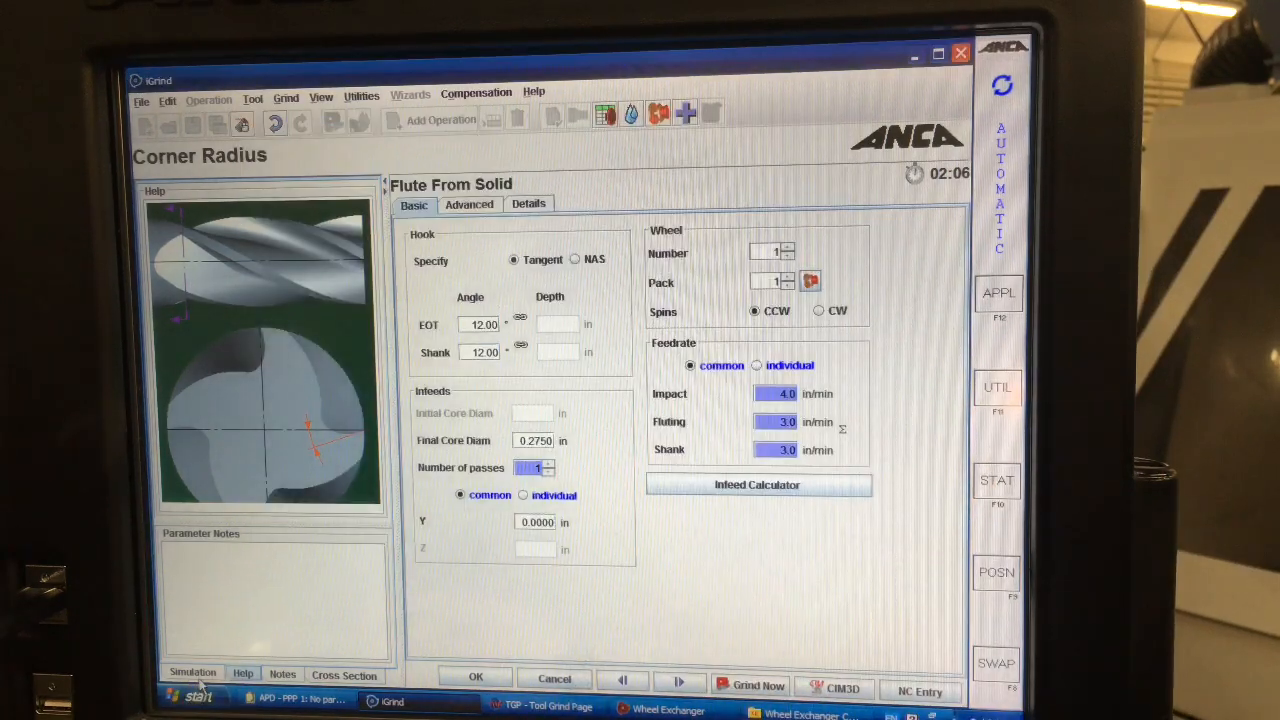
# Step: Review the 3D and cross-section views, switch off coolant nozzle 2, and show Details
pyautogui.click(192, 673)
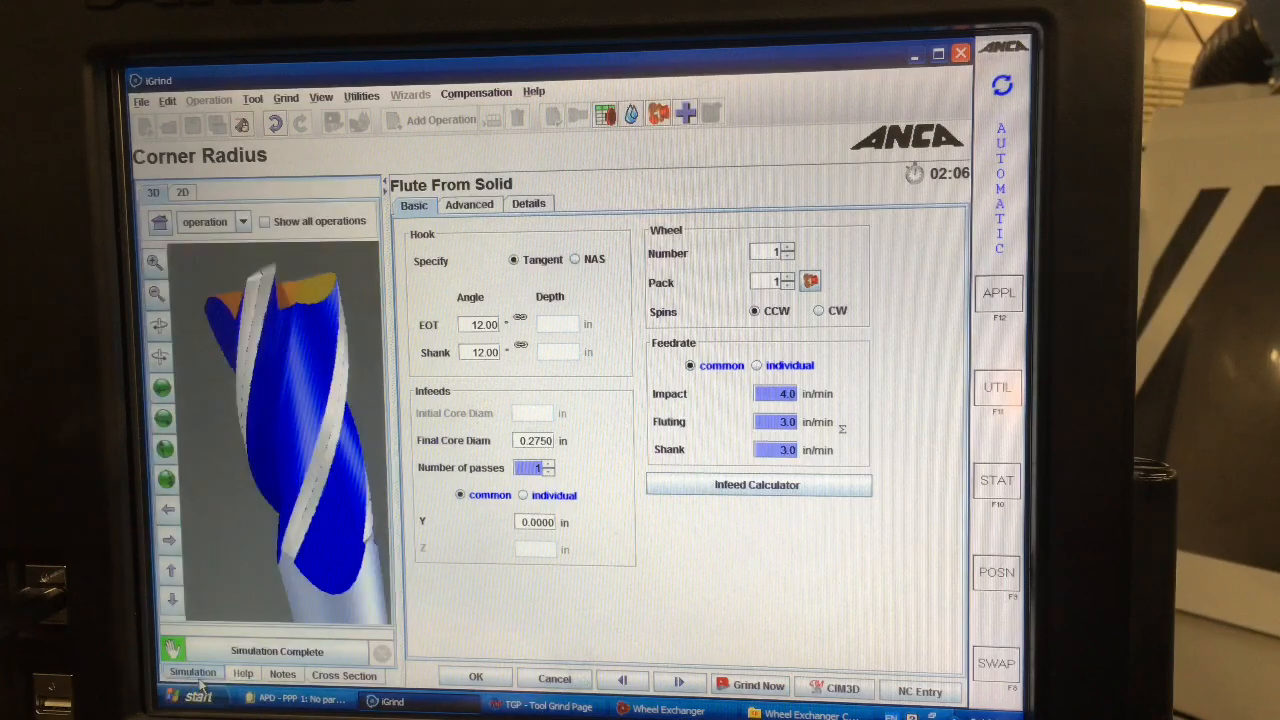
pyautogui.click(468, 204)
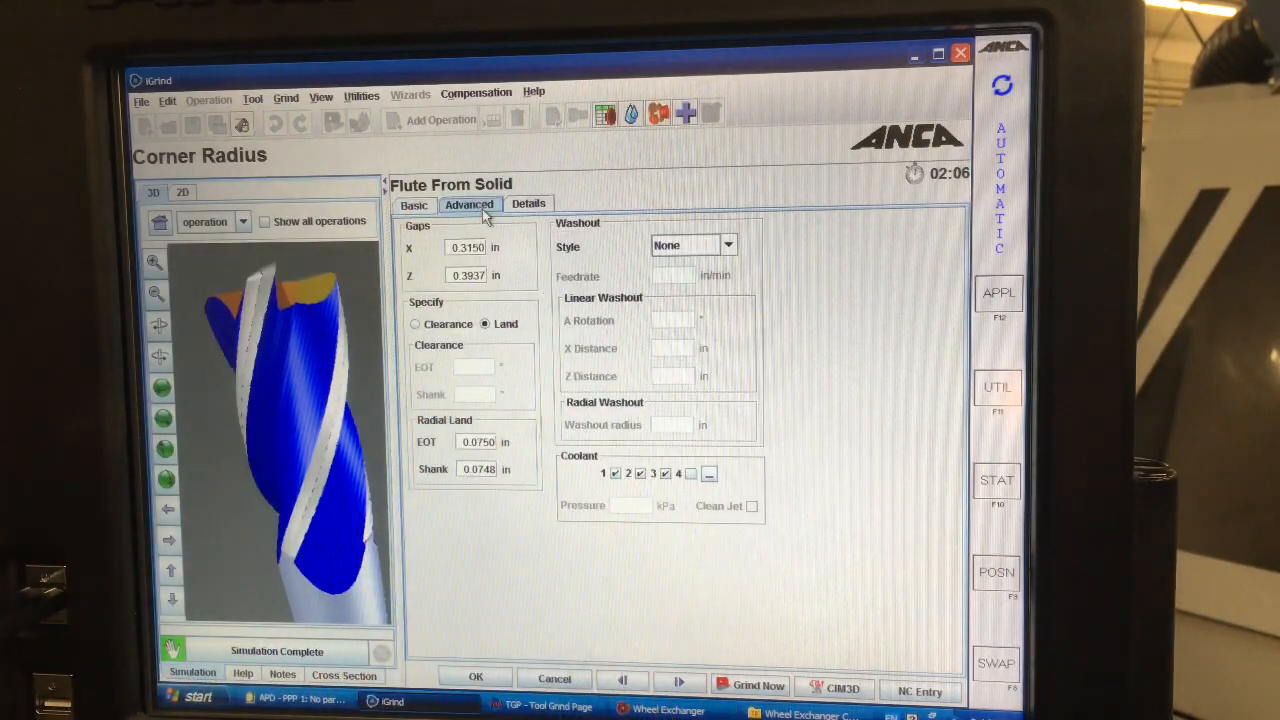
pyautogui.click(344, 675)
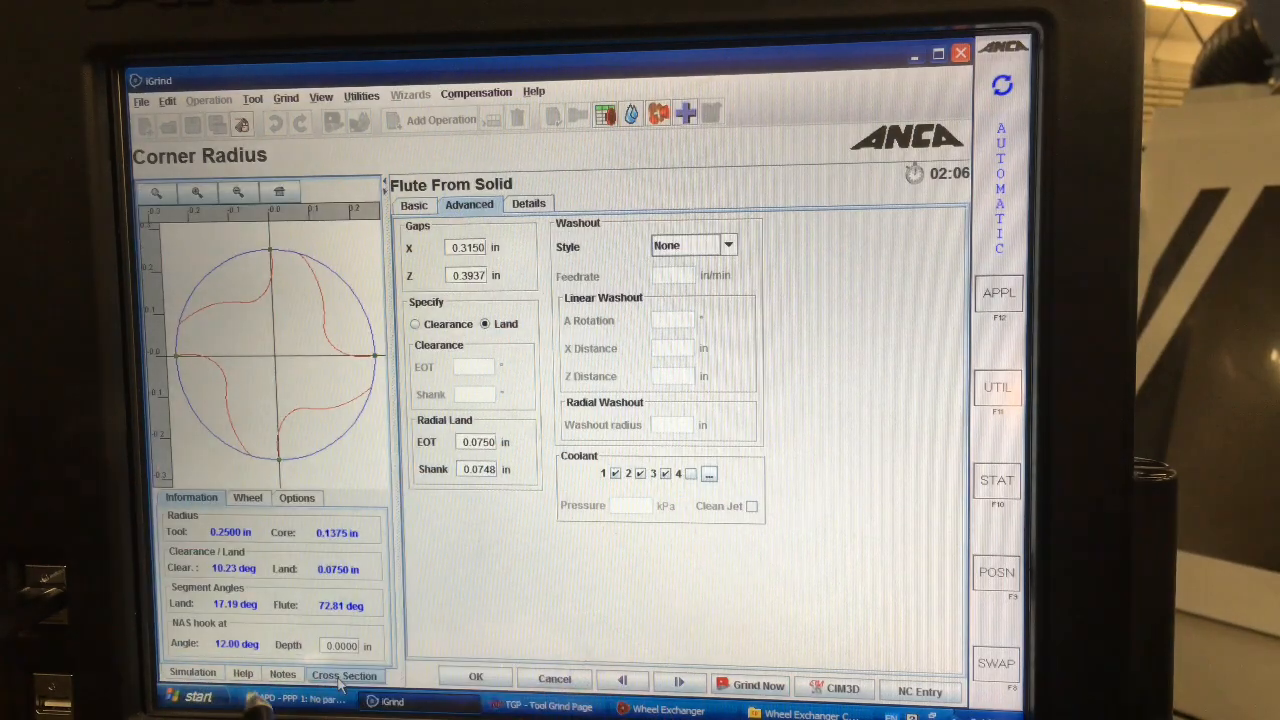
pyautogui.click(192, 673)
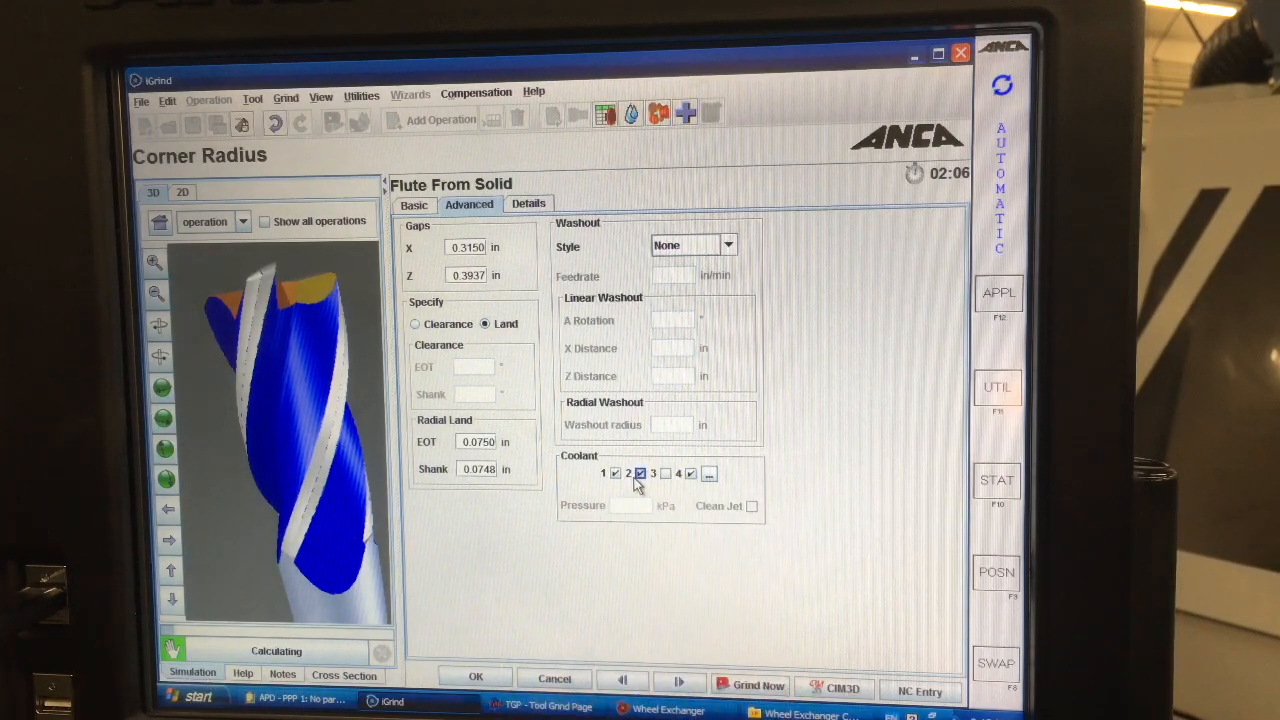
pyautogui.click(728, 245)
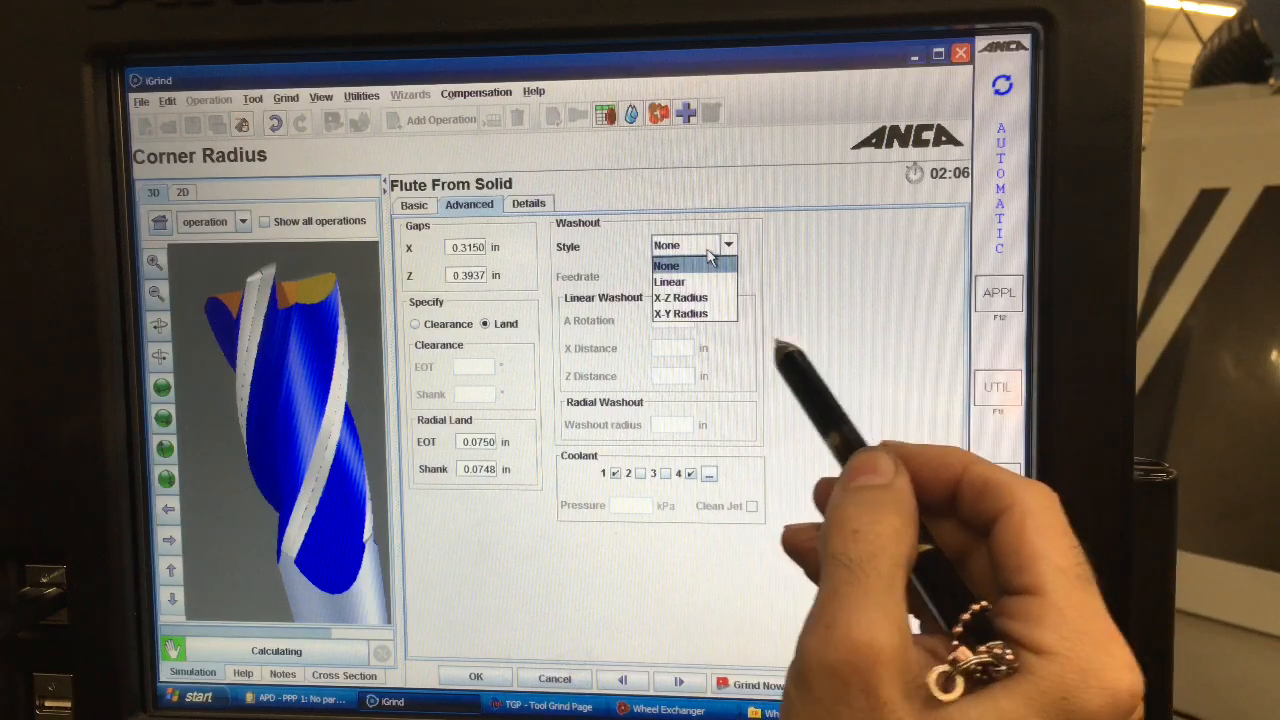
pyautogui.click(528, 203)
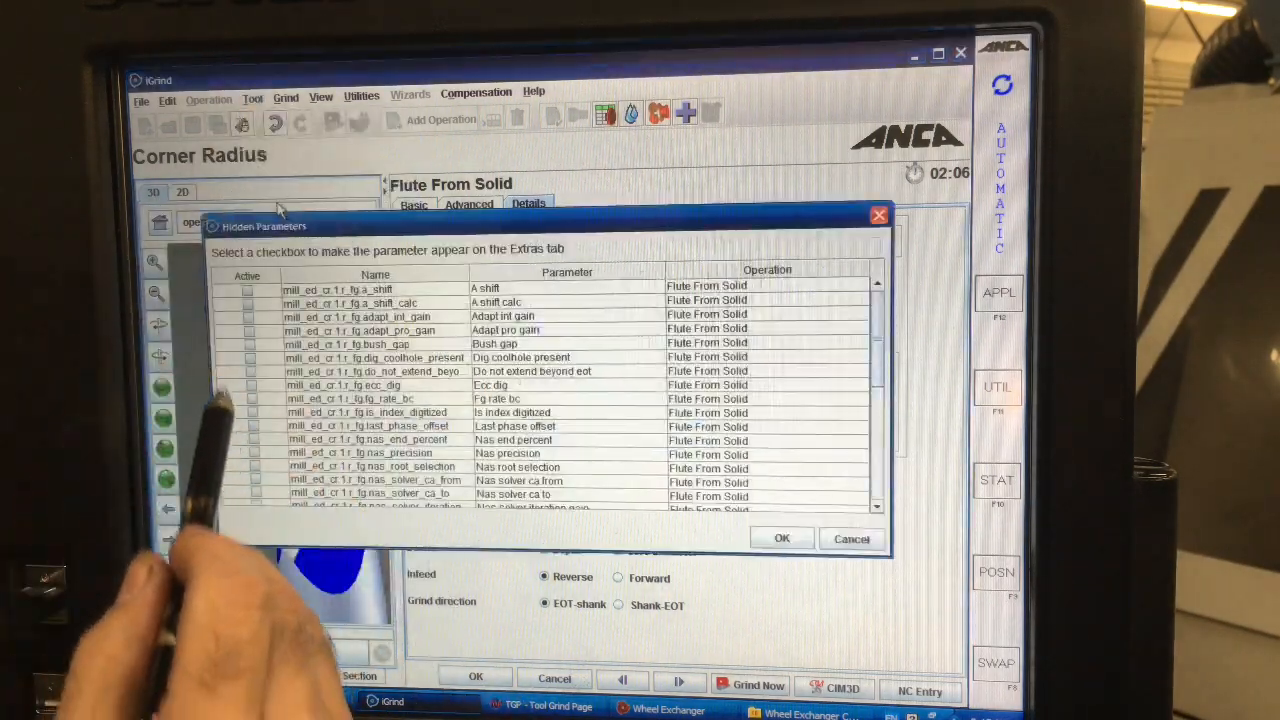
# Step: Tick the adaptive gain hidden parameters for Flute From Solid and confirm
pyautogui.click(248, 330)
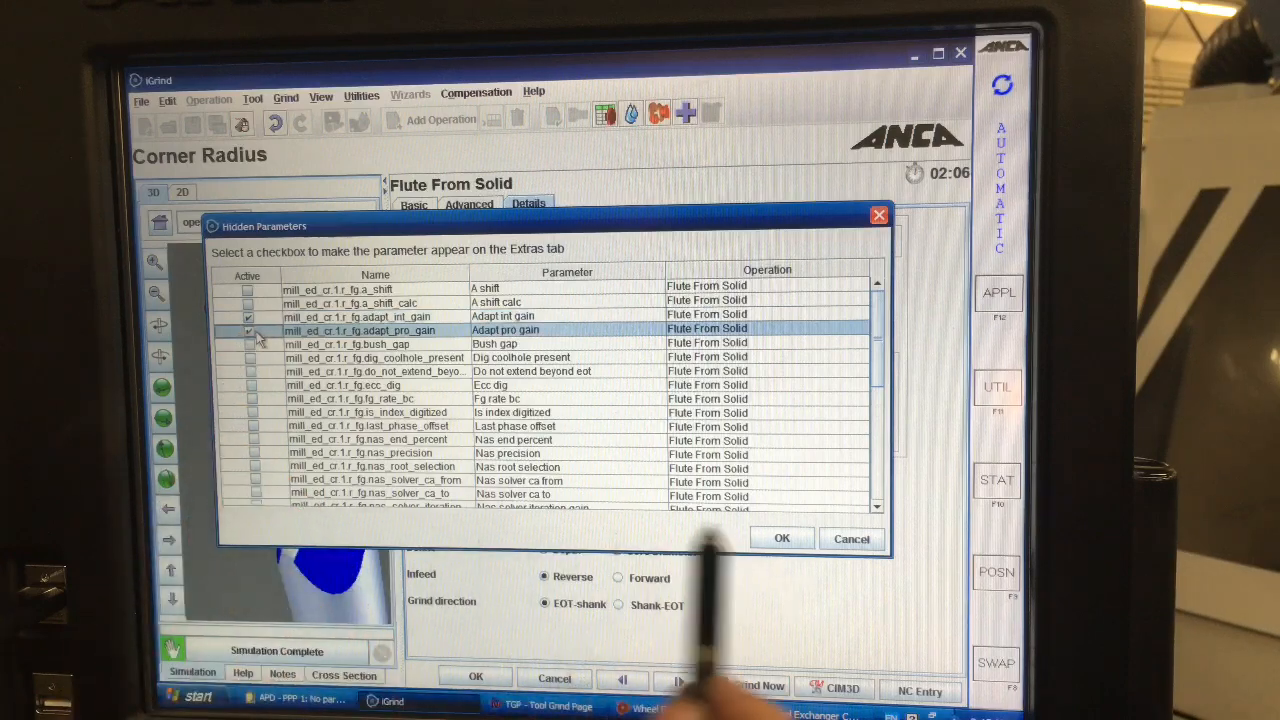
pyautogui.click(781, 538)
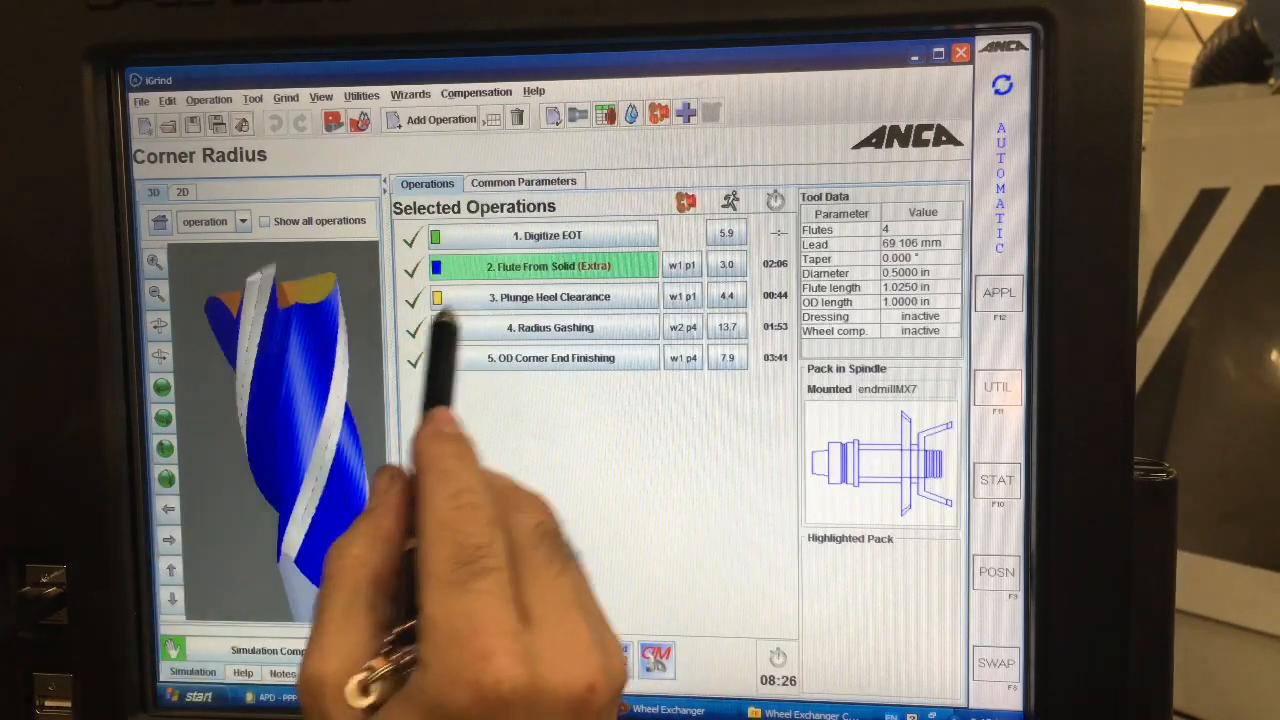
pyautogui.doubleClick(550, 296)
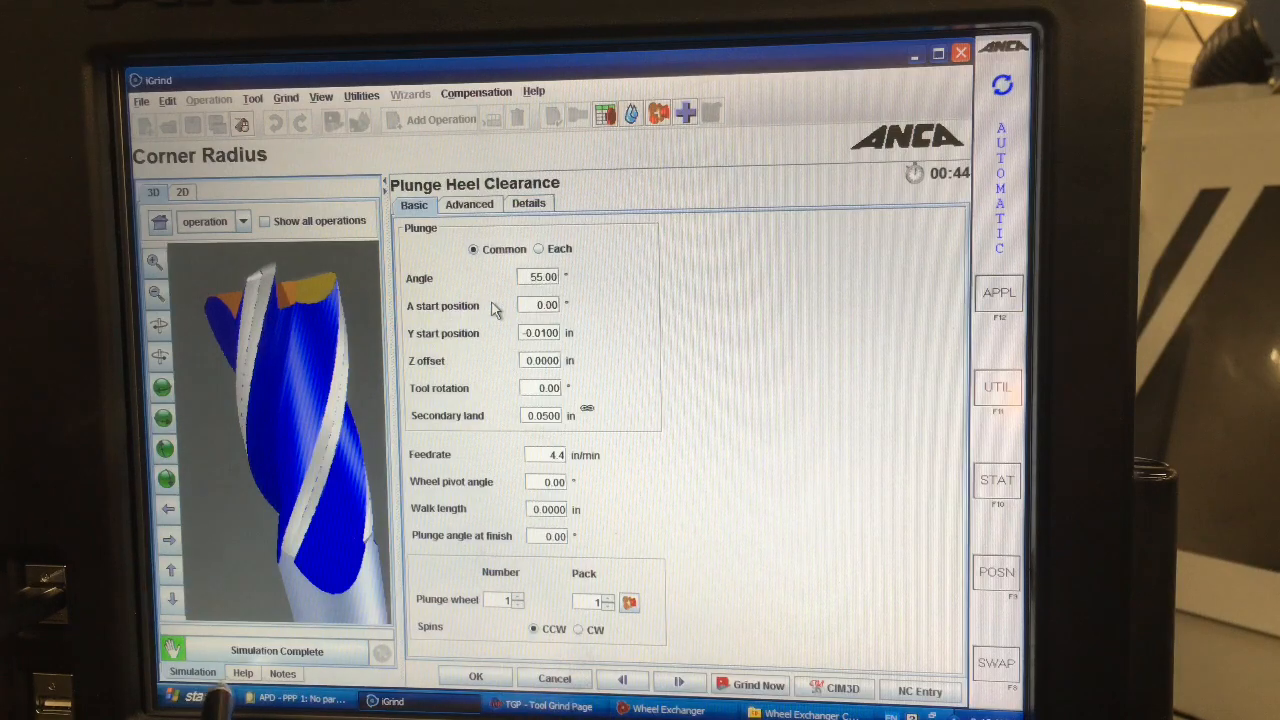
pyautogui.click(243, 672)
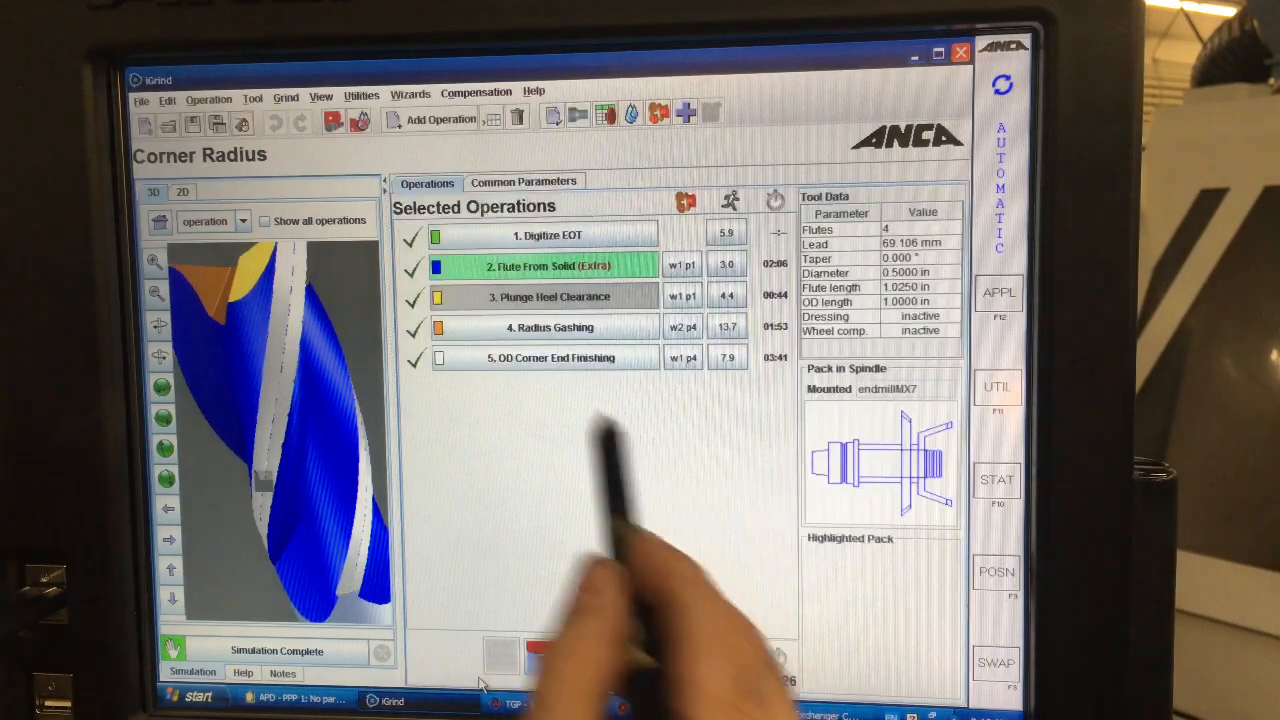
pyautogui.doubleClick(550, 327)
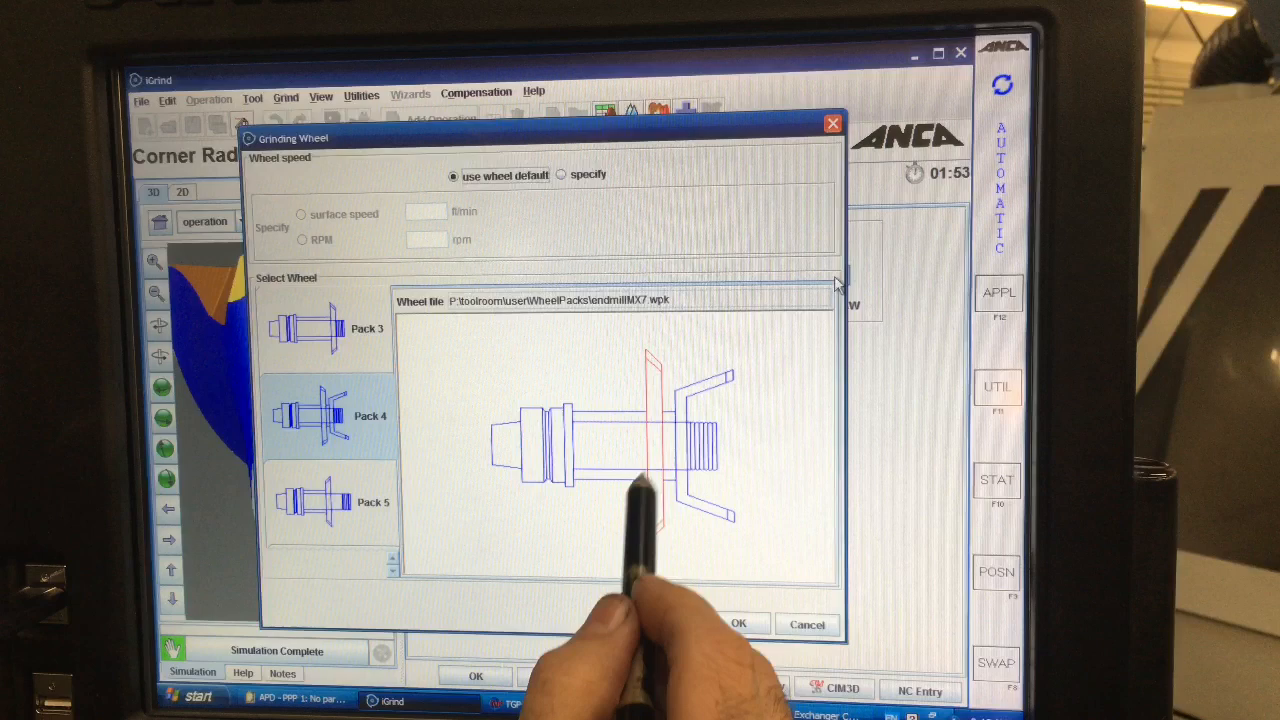
pyautogui.click(738, 623)
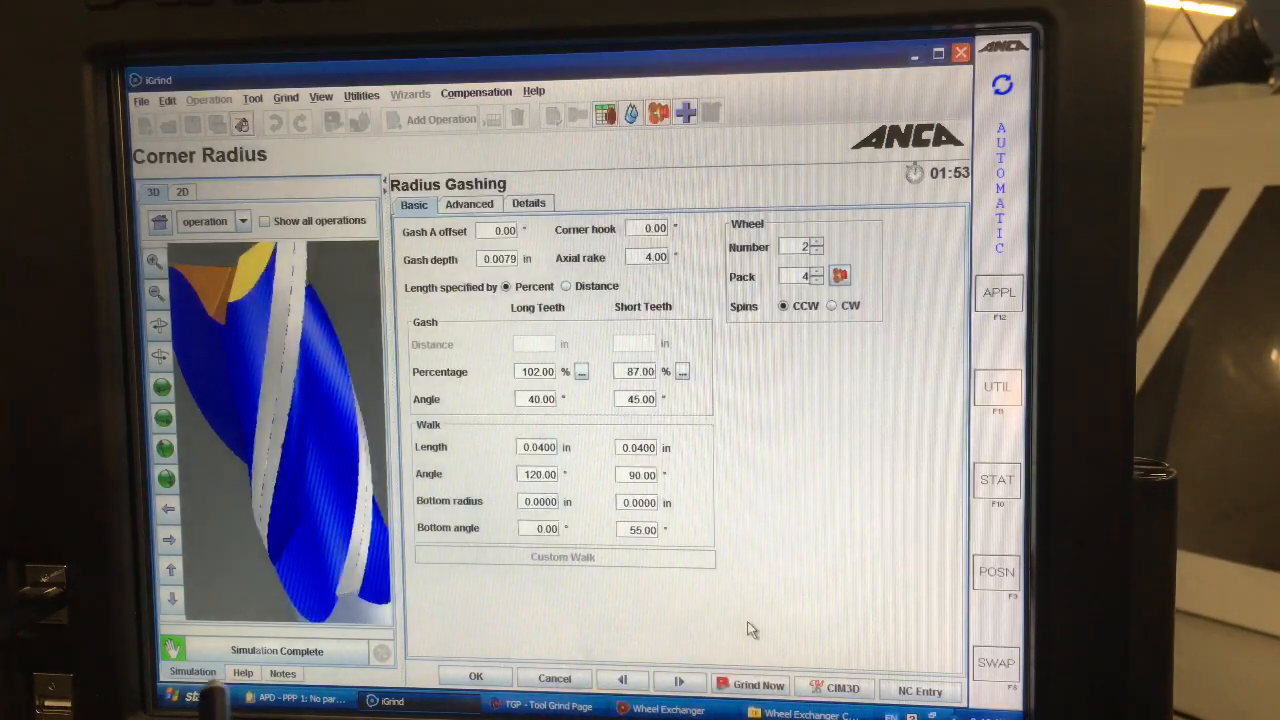
pyautogui.click(243, 672)
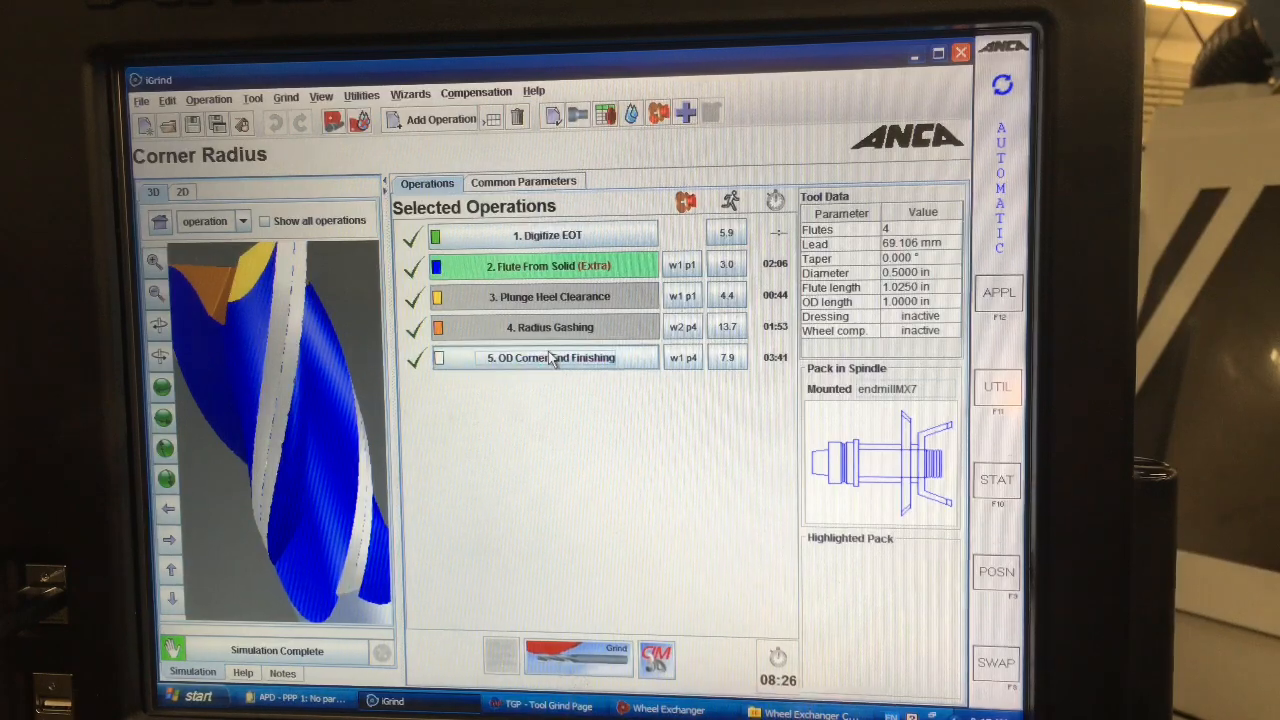
# Step: Give OD Corner End Finishing 12.00° primary OD relief and a 0.0500 in radius washout
pyautogui.doubleClick(549, 357)
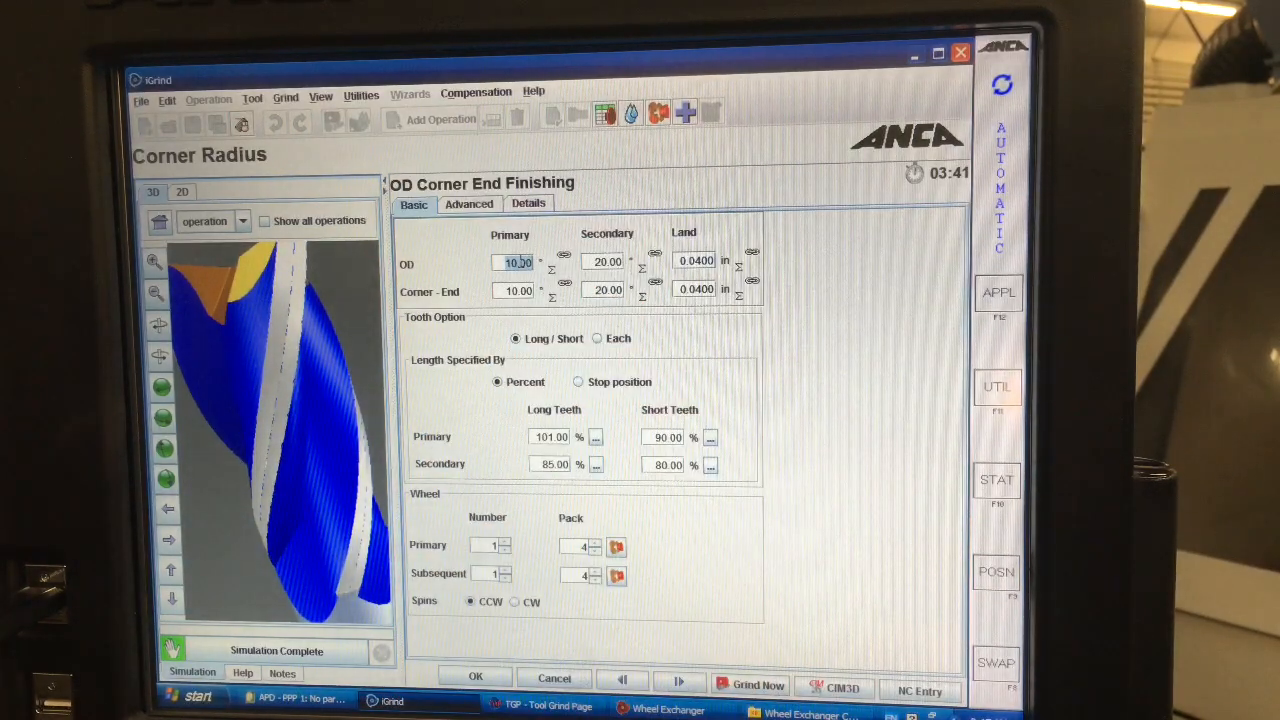
pyautogui.write('12.00')
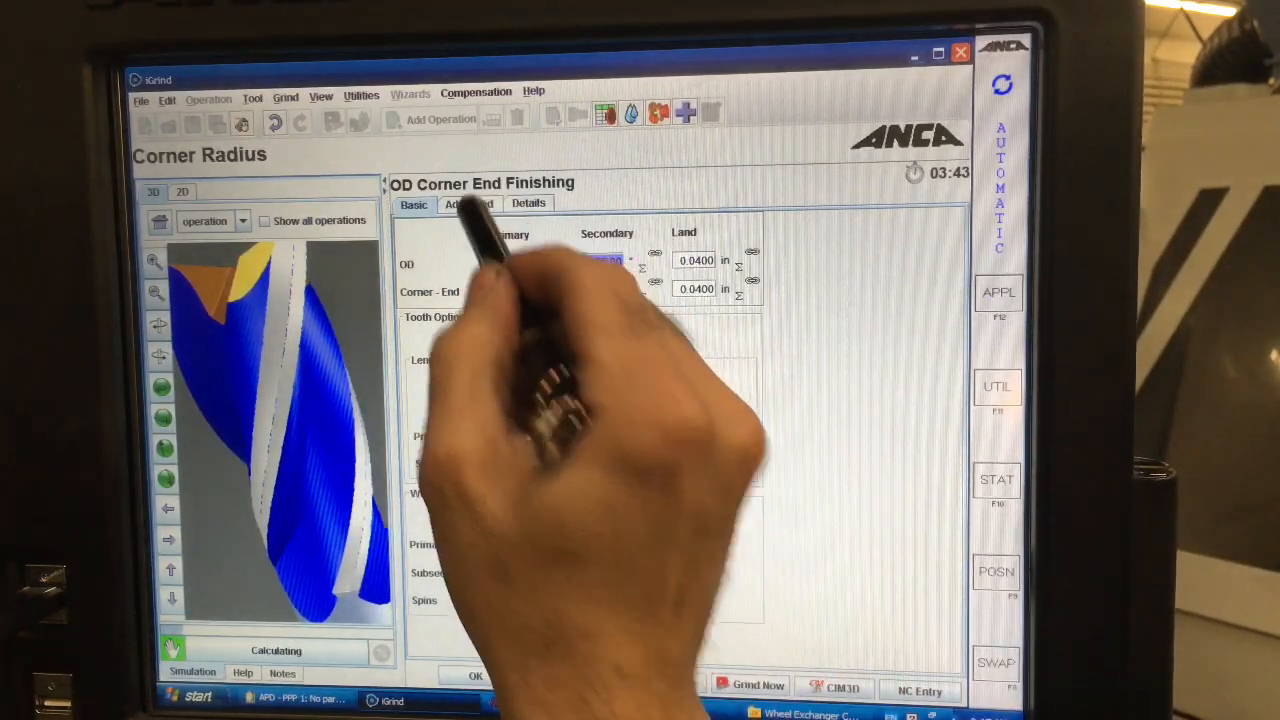
pyautogui.click(467, 204)
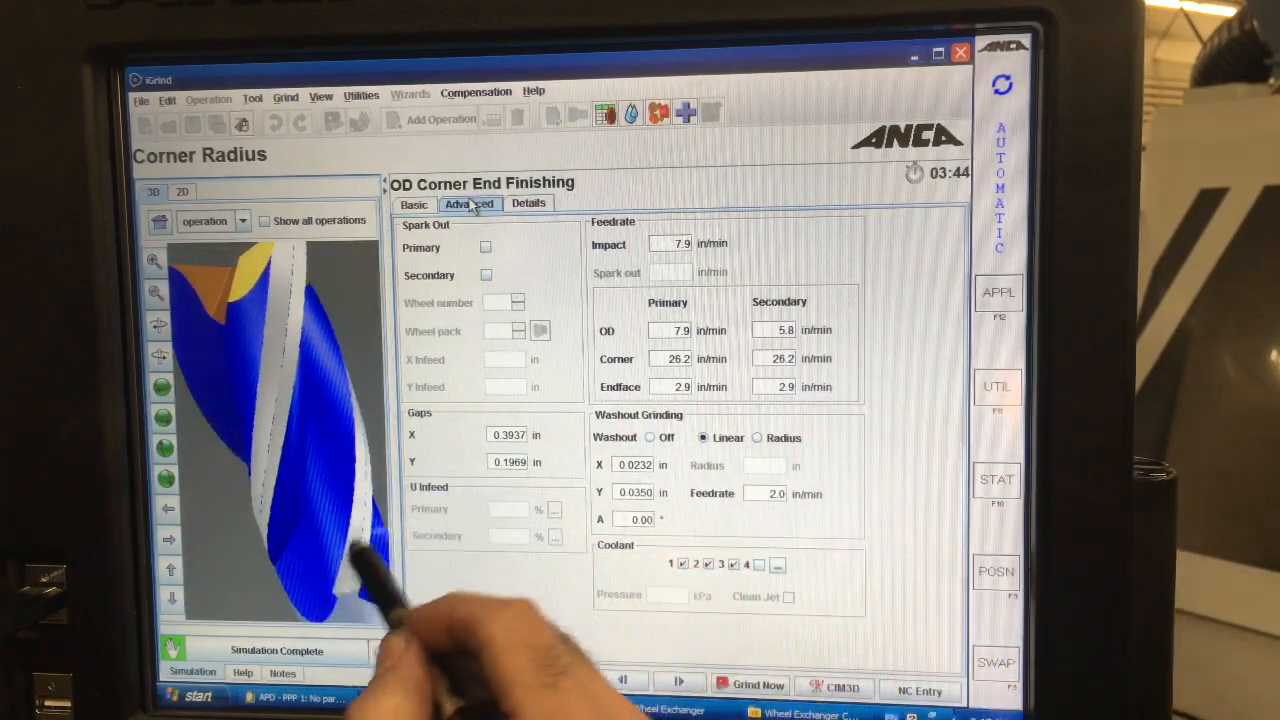
pyautogui.click(757, 437)
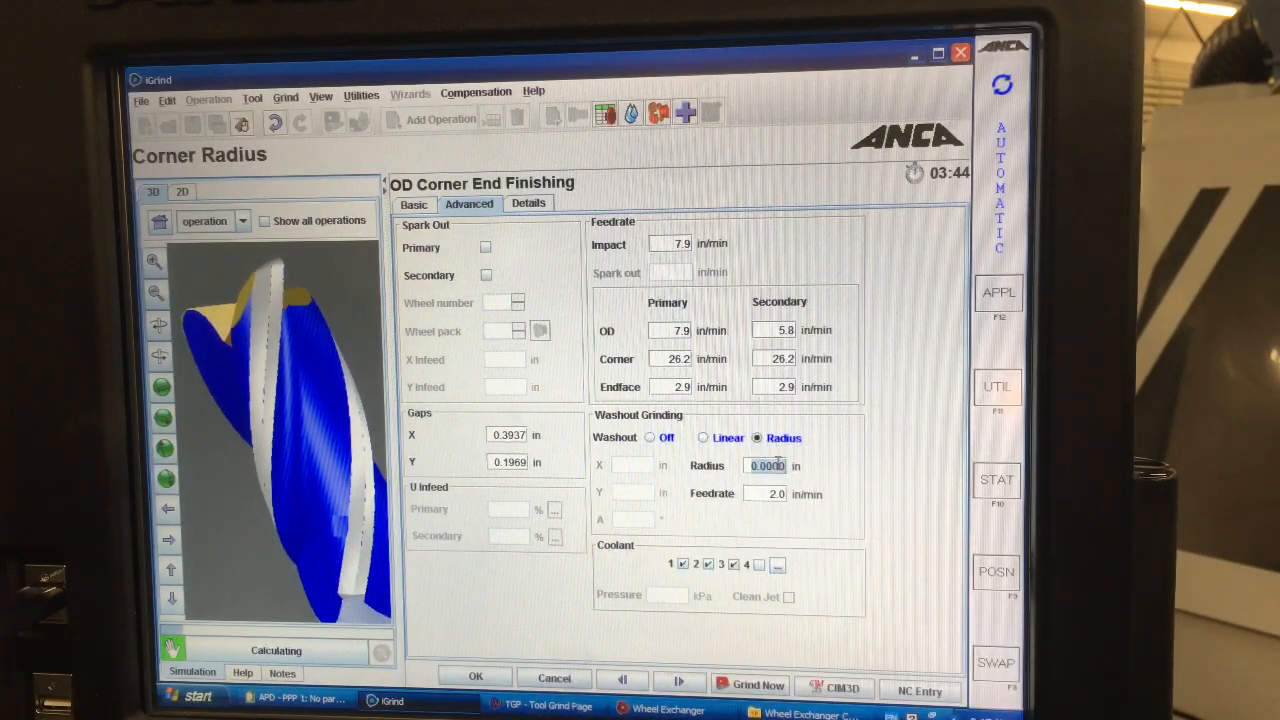
pyautogui.write('0.0500')
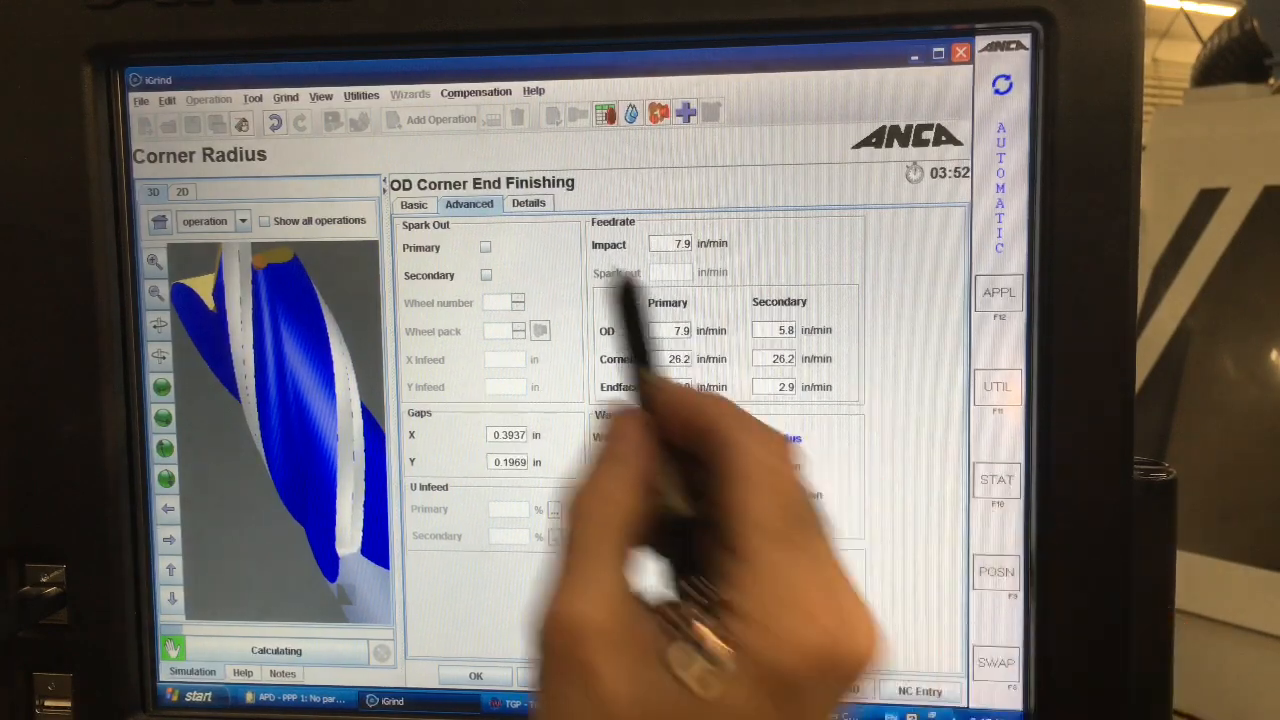
pyautogui.click(528, 203)
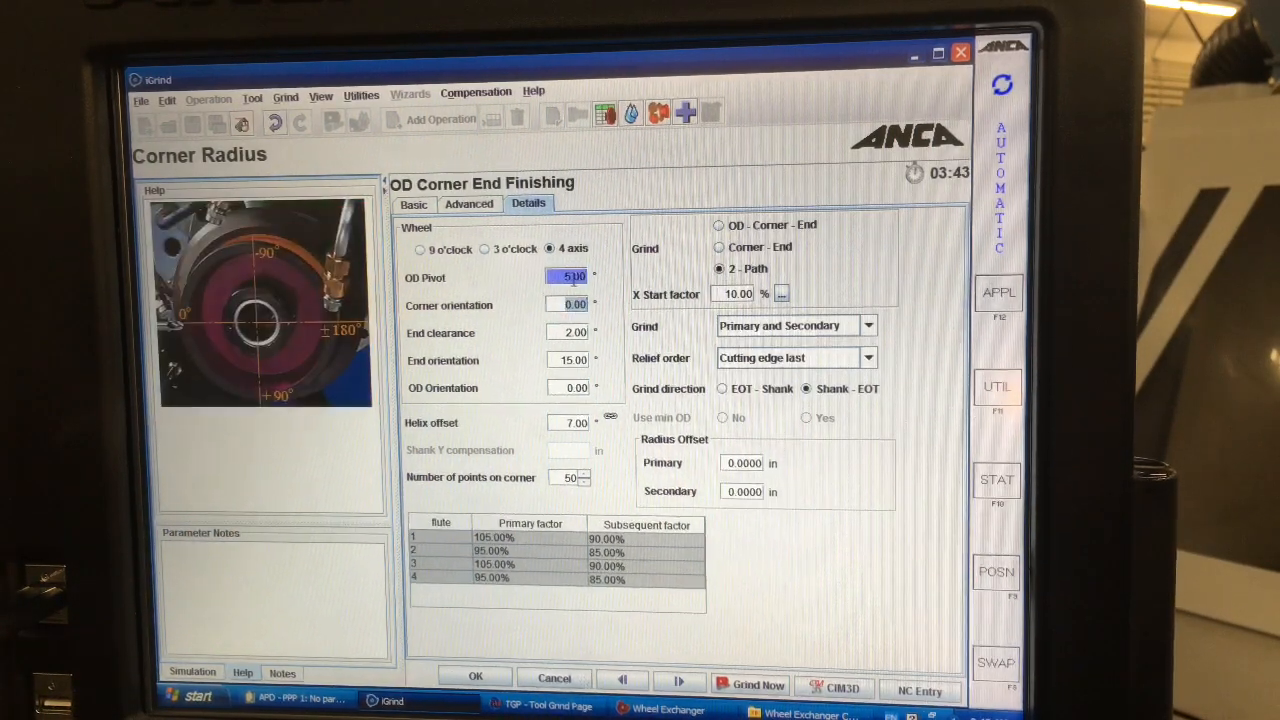
pyautogui.click(192, 672)
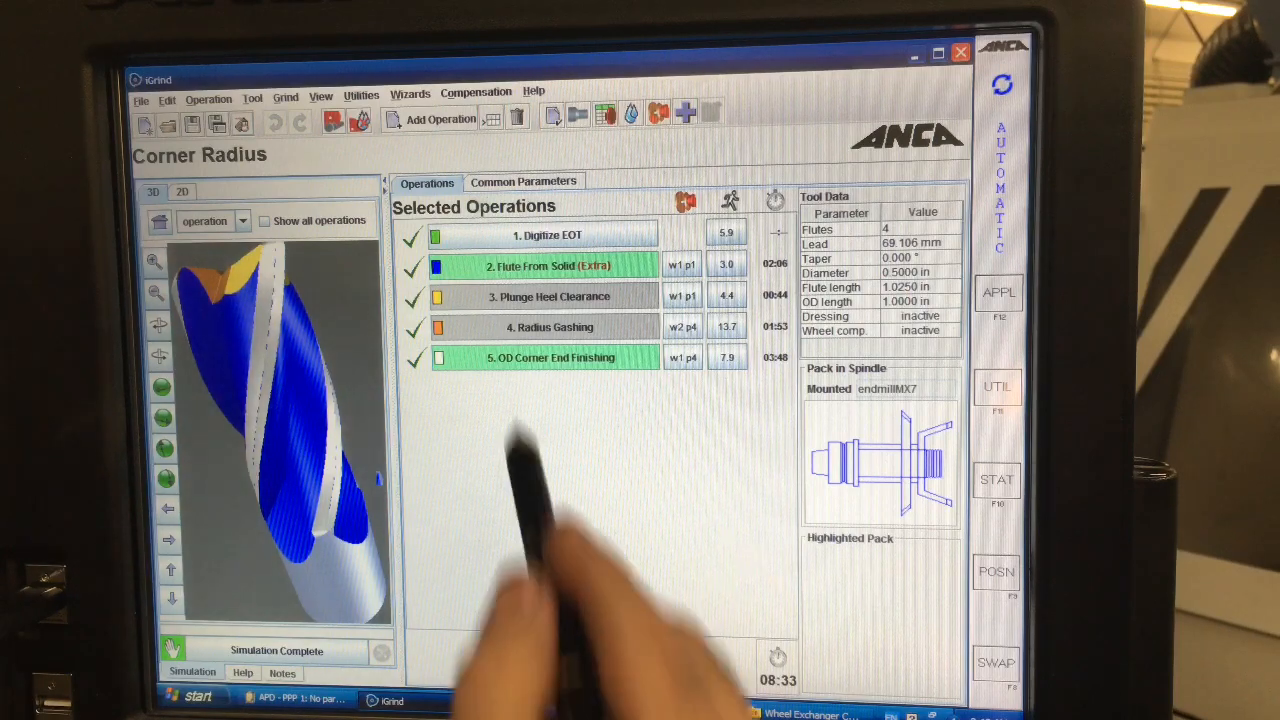
# Step: Open 1. Digitize EOT and bring up the Custom blank profile editor
pyautogui.doubleClick(545, 235)
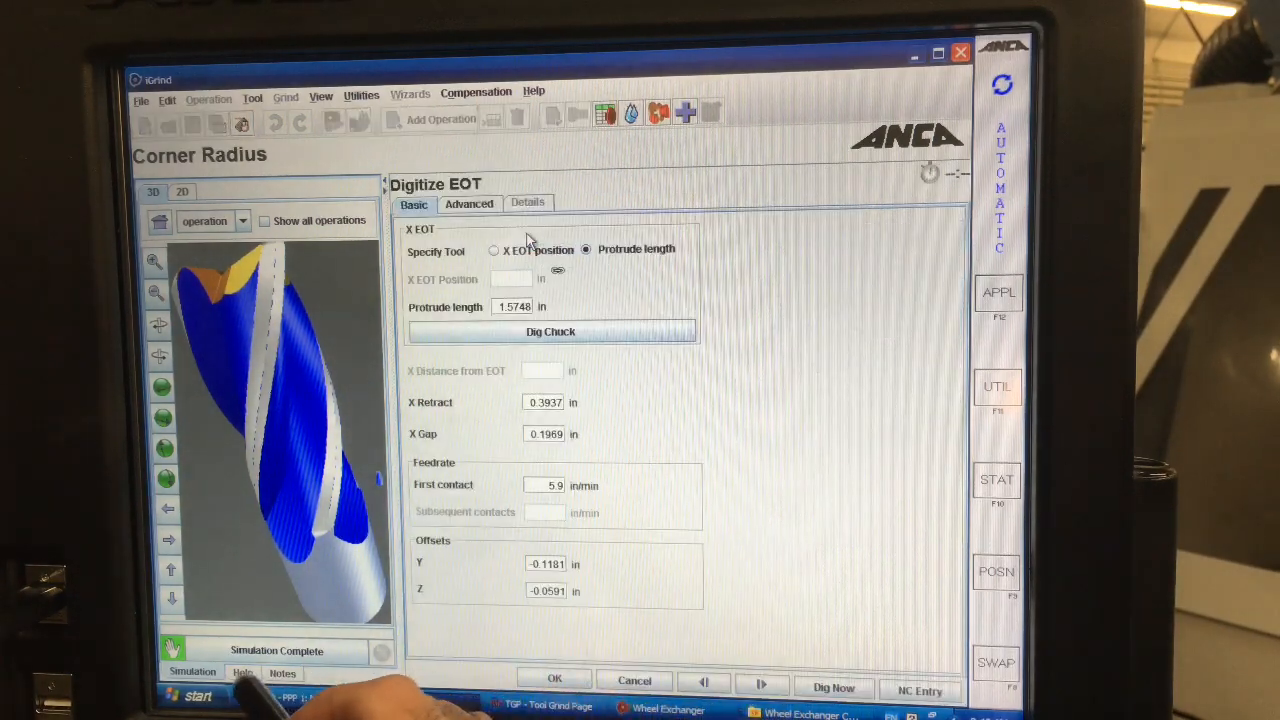
pyautogui.click(493, 250)
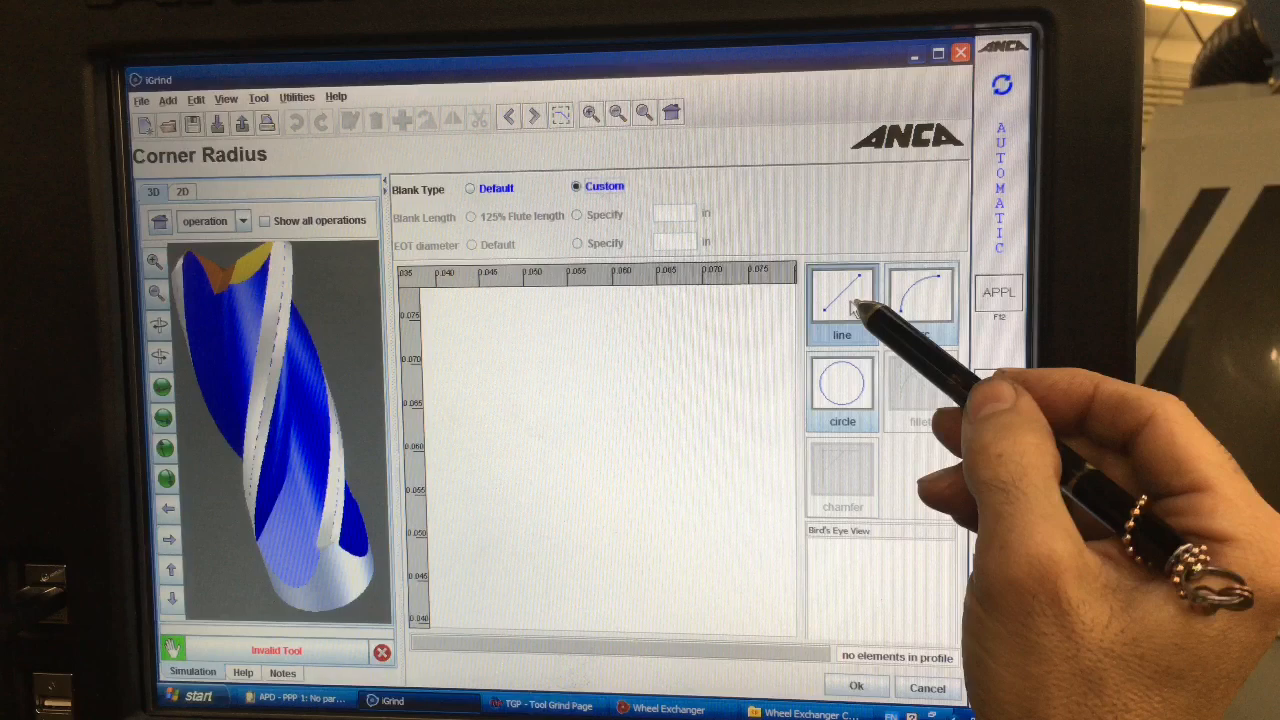
# Step: Draw the straight blank line from 0.25, -2 to the step at -1.75, 0.375
pyautogui.click(842, 295)
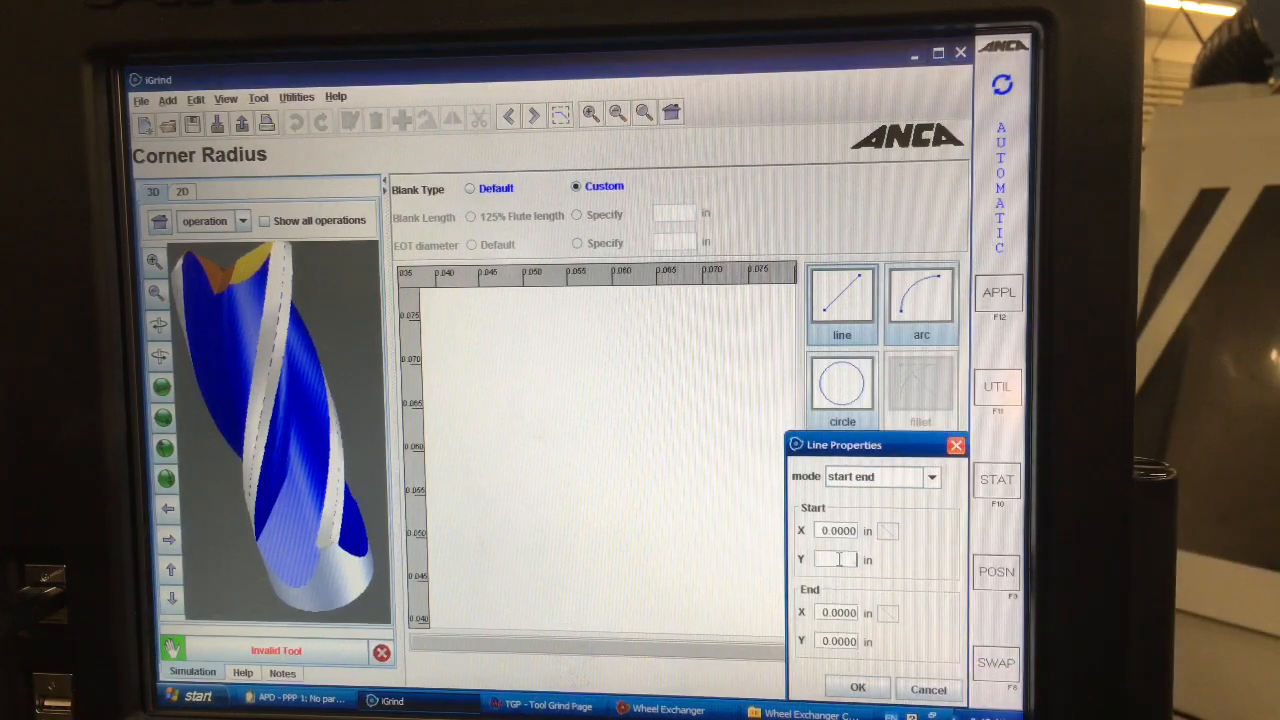
pyautogui.write('0.2500')
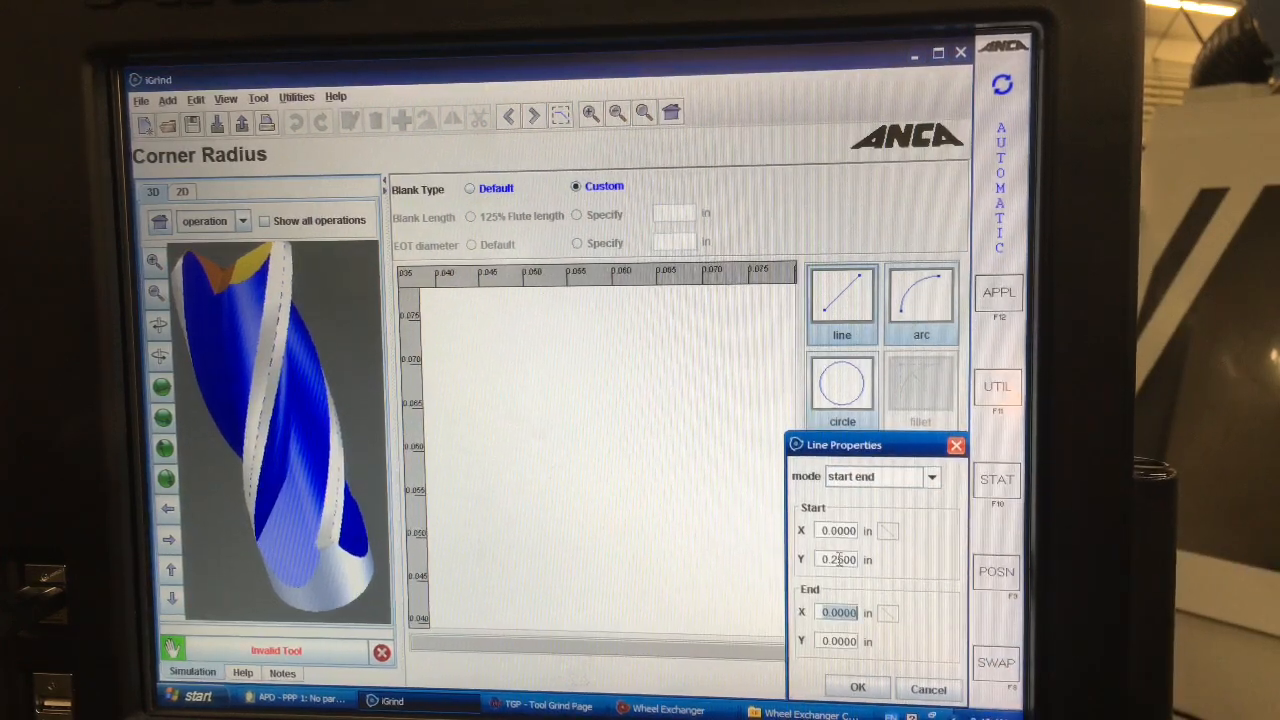
pyautogui.write('-2')
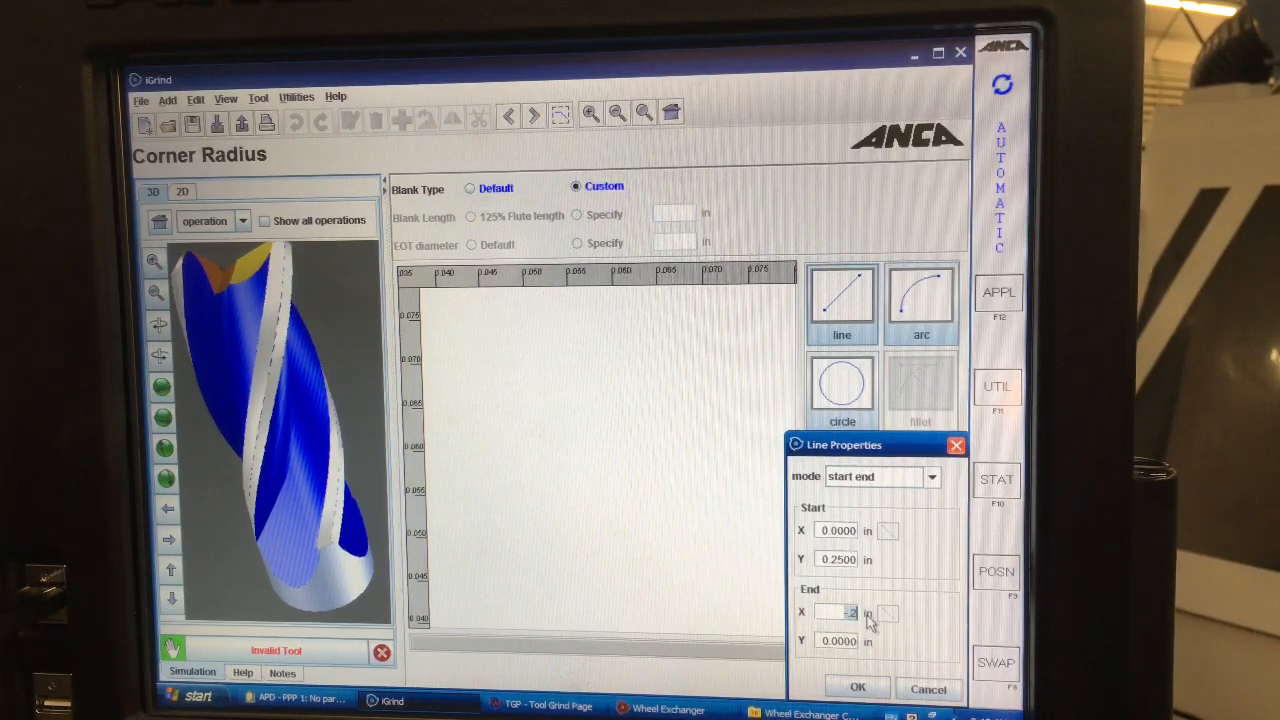
pyautogui.write('-1.7500')
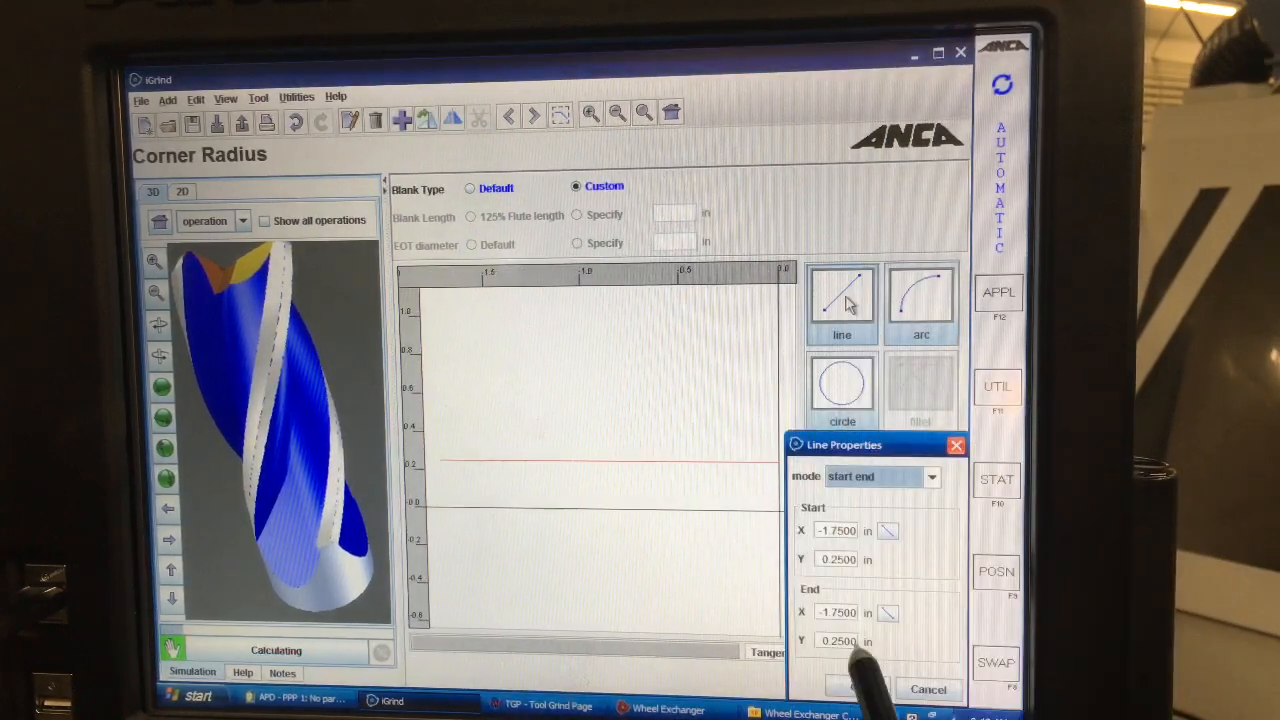
pyautogui.write('375')
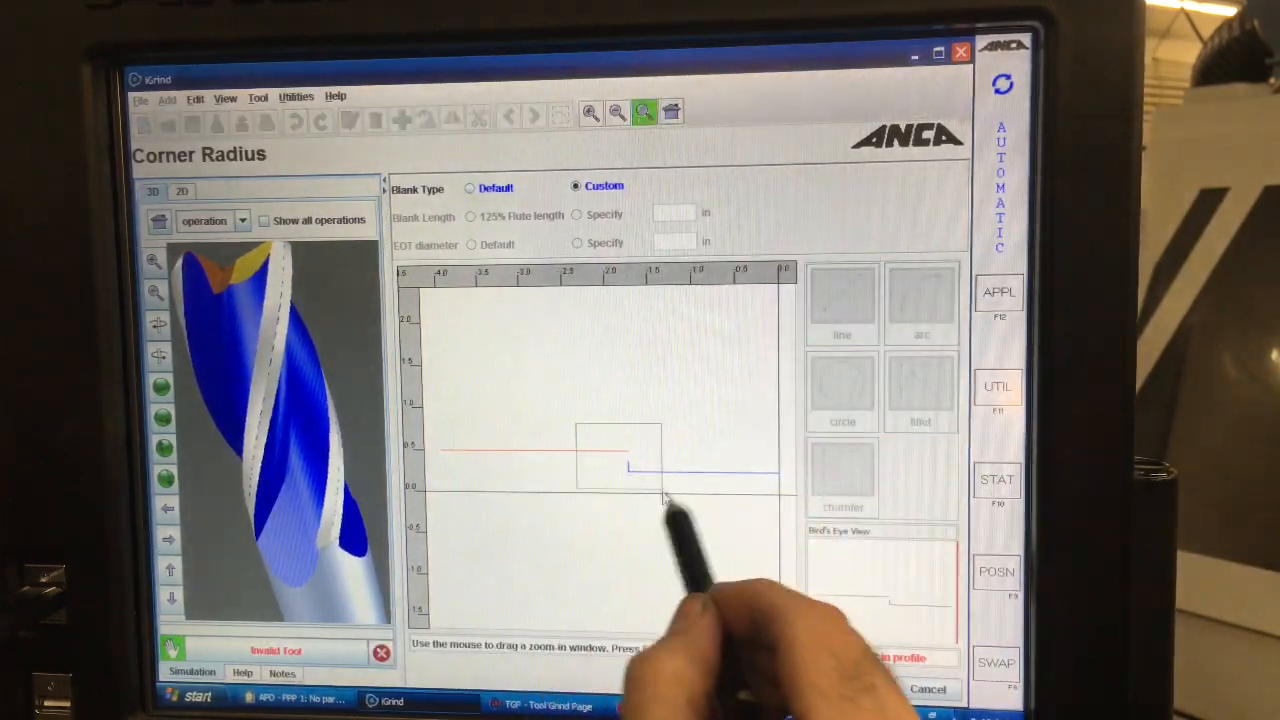
# Step: Add a 150° angled line from -1.75, 0.375 and pick trim/join for the profile
pyautogui.click(841, 300)
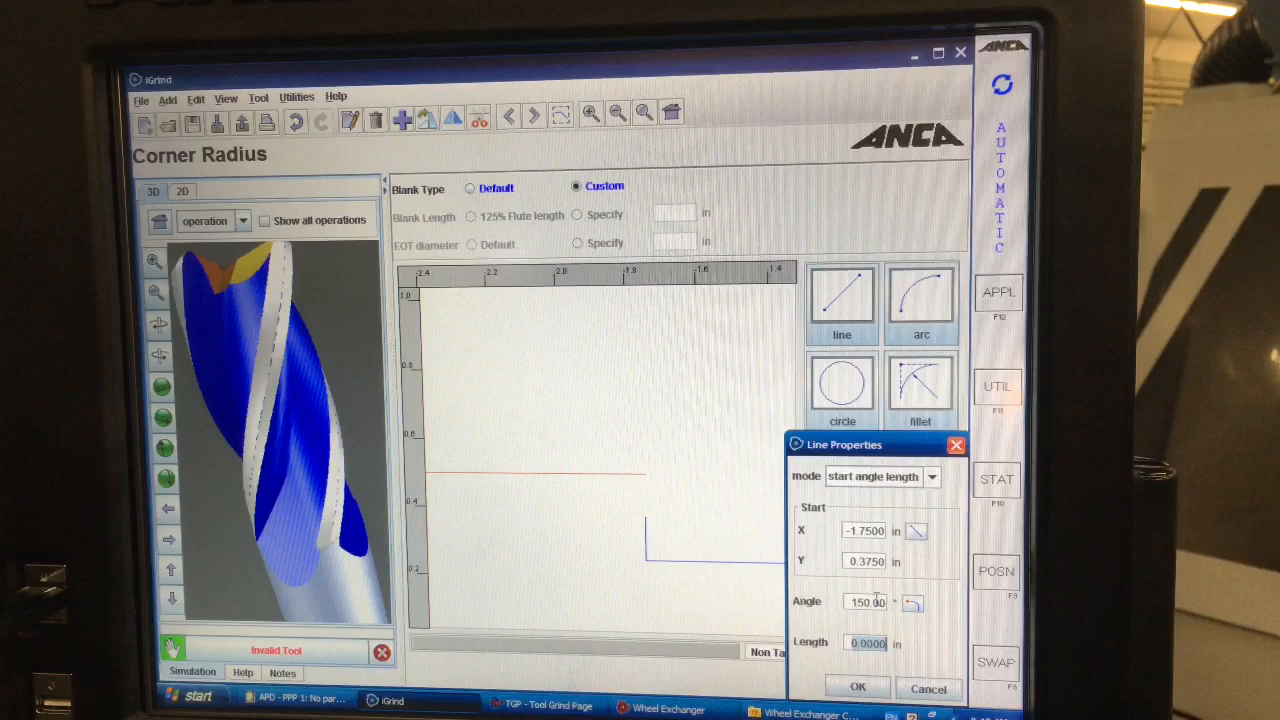
pyautogui.click(857, 687)
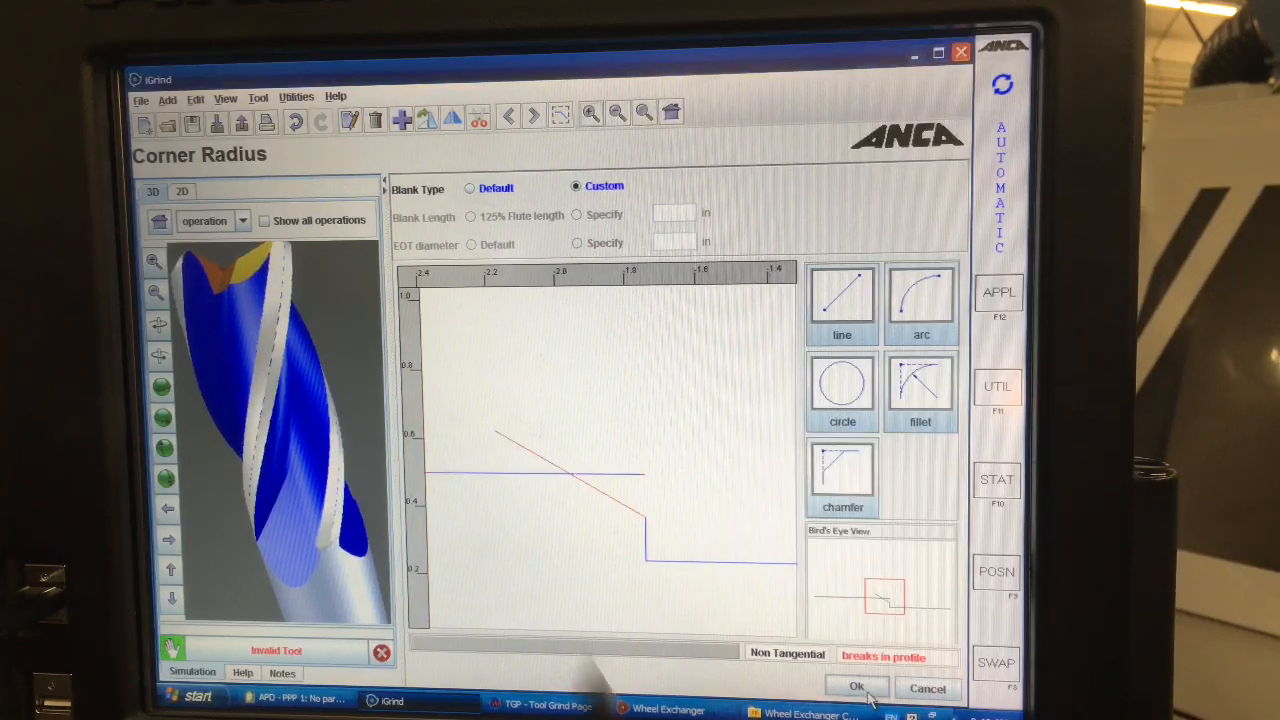
pyautogui.click(479, 119)
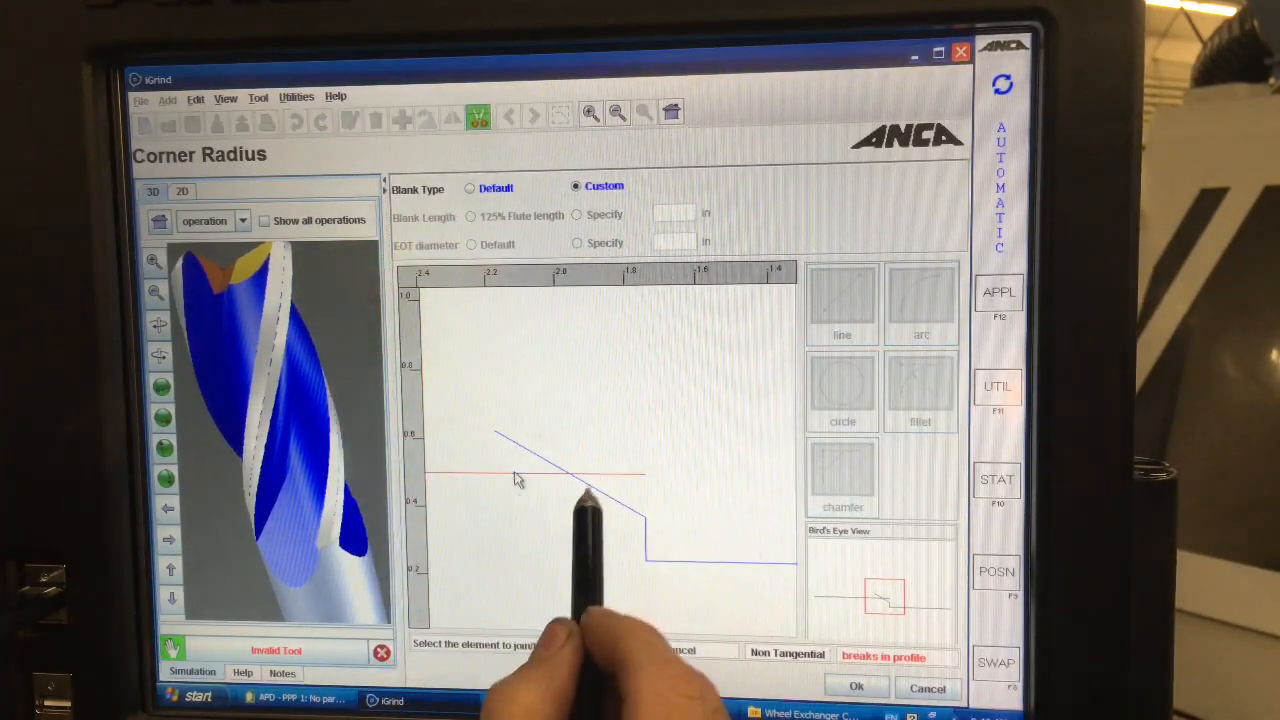